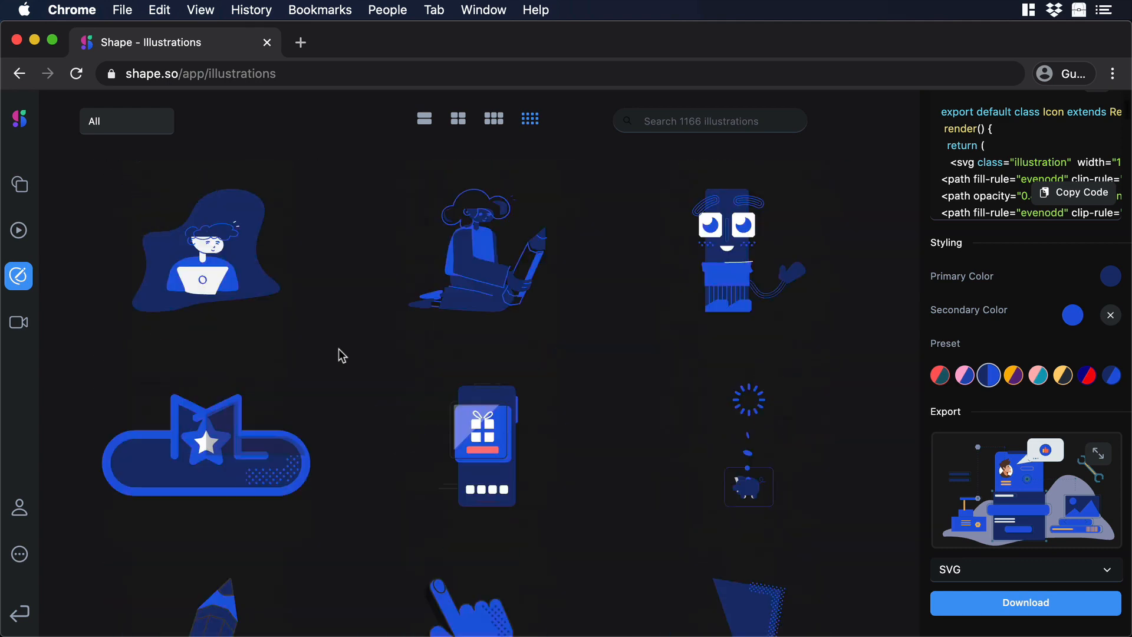
Choose the mountain-landscape illustration with the pink sun from the Shape.so gallery
{"action": "scroll", "scroll_direction": "down", "scroll_amount": 3}
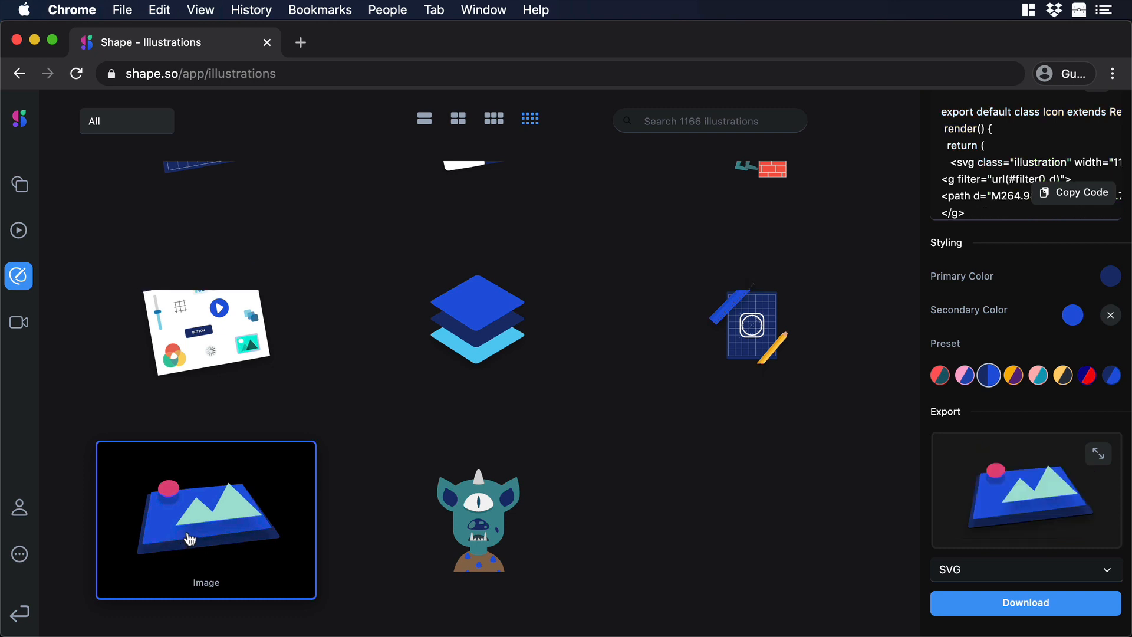
{"action": "left_click", "coordinate": [1025, 603]}
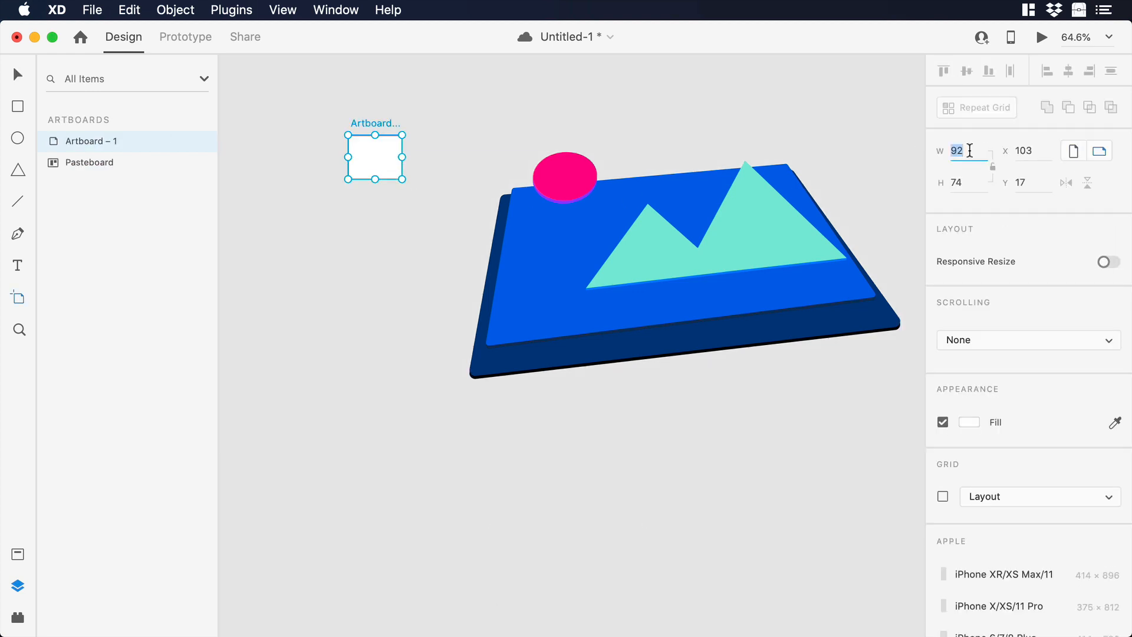
Resize the artboard to 1000 by 550 and select it to hold the centred illustration
{"action": "type", "text": "1000"}
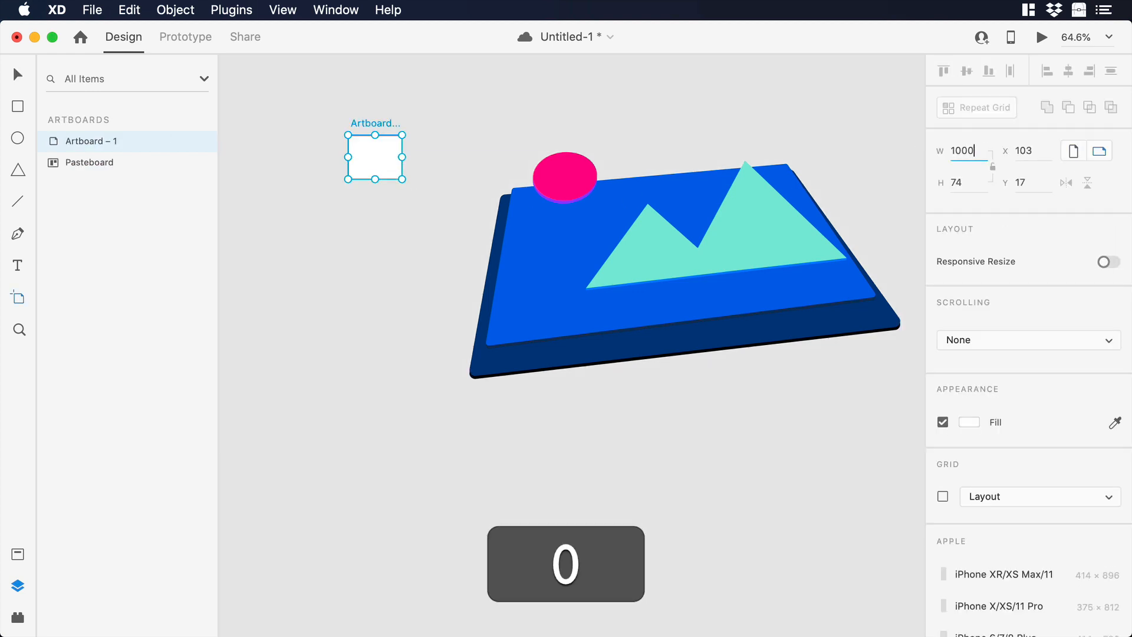
{"action": "type", "text": "550"}
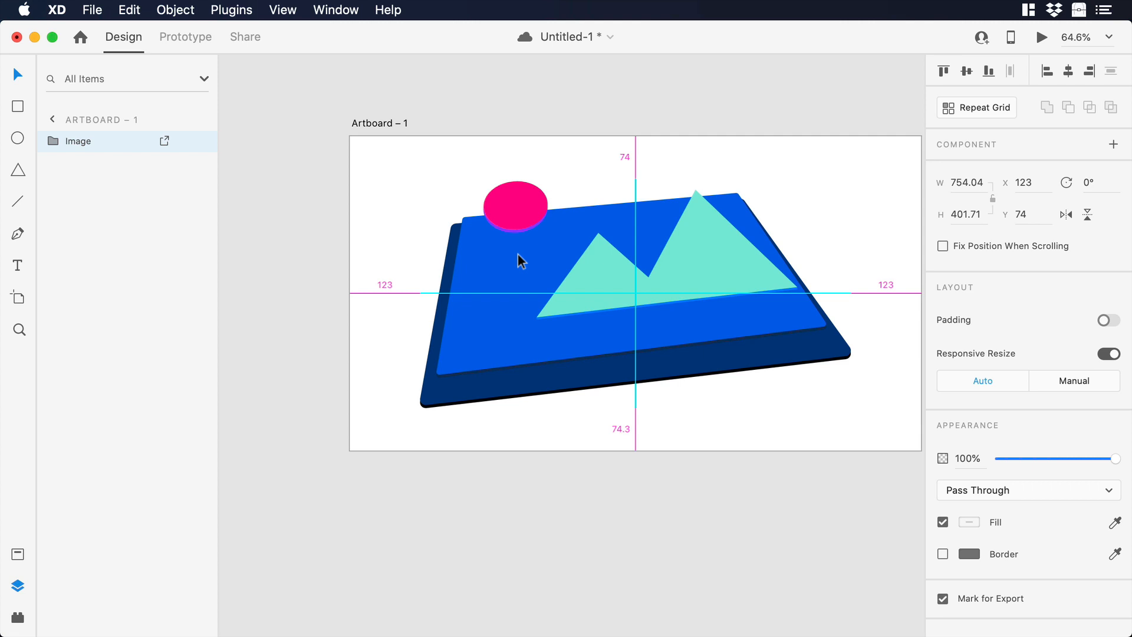
{"action": "left_click", "coordinate": [379, 123]}
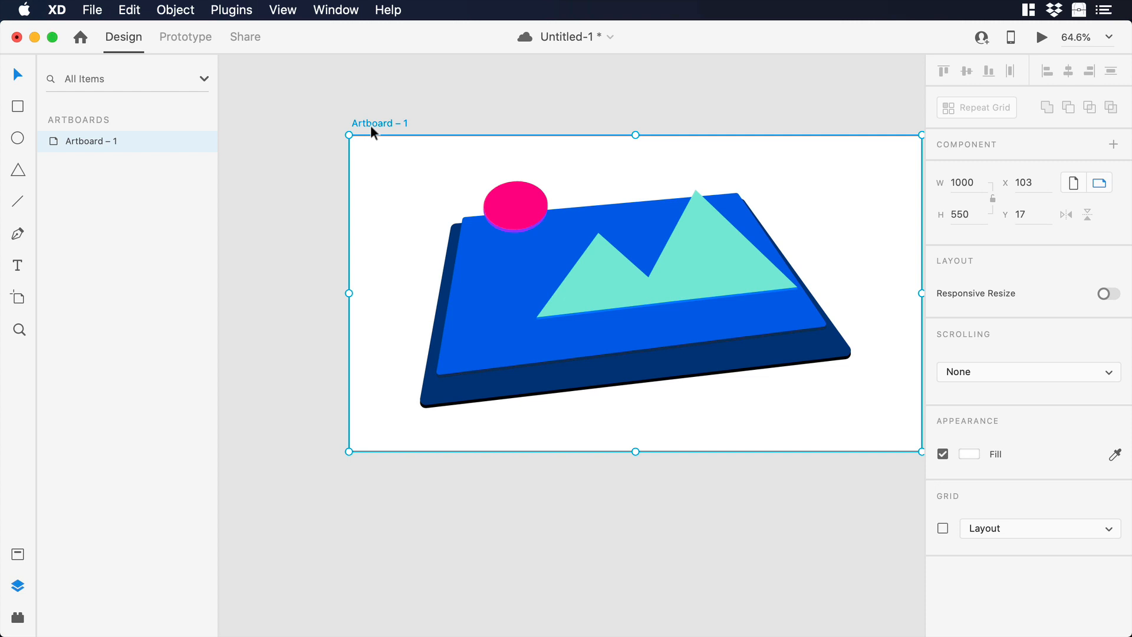
Export the selected artboard to After Effects via File > Export
{"action": "left_click", "coordinate": [92, 9]}
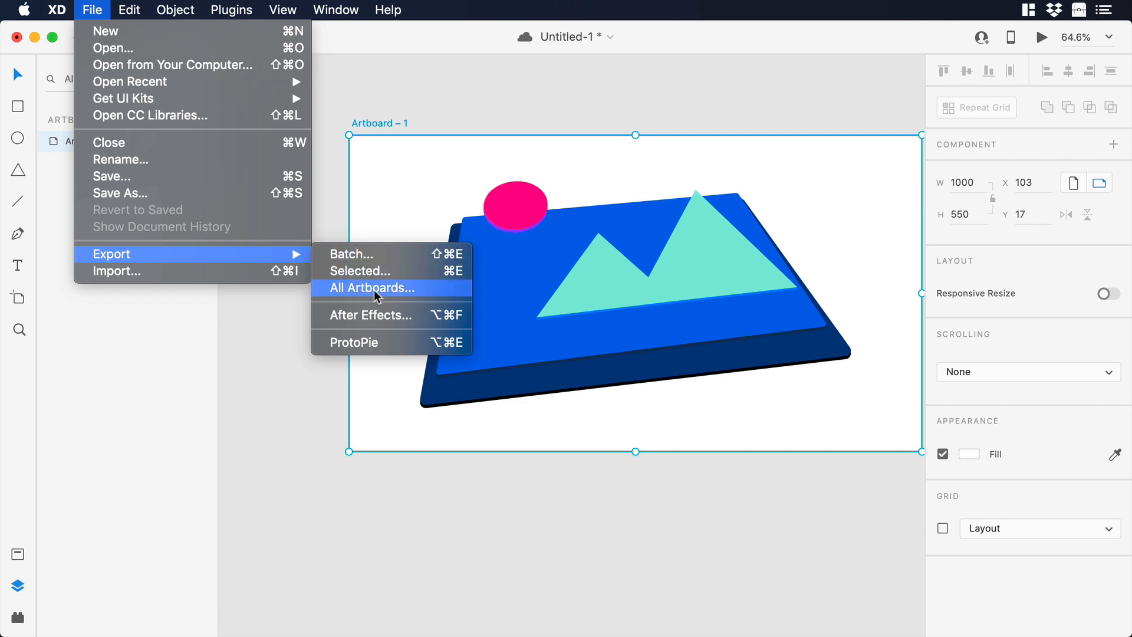
{"action": "mouse_move", "coordinate": [386, 317]}
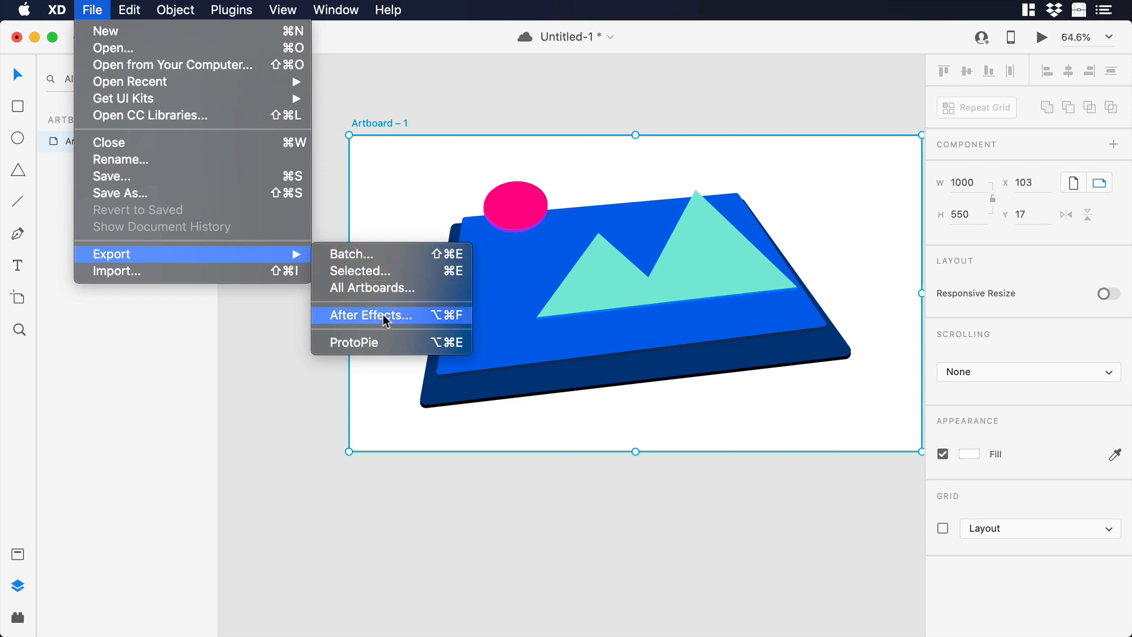
{"action": "left_click", "coordinate": [369, 315]}
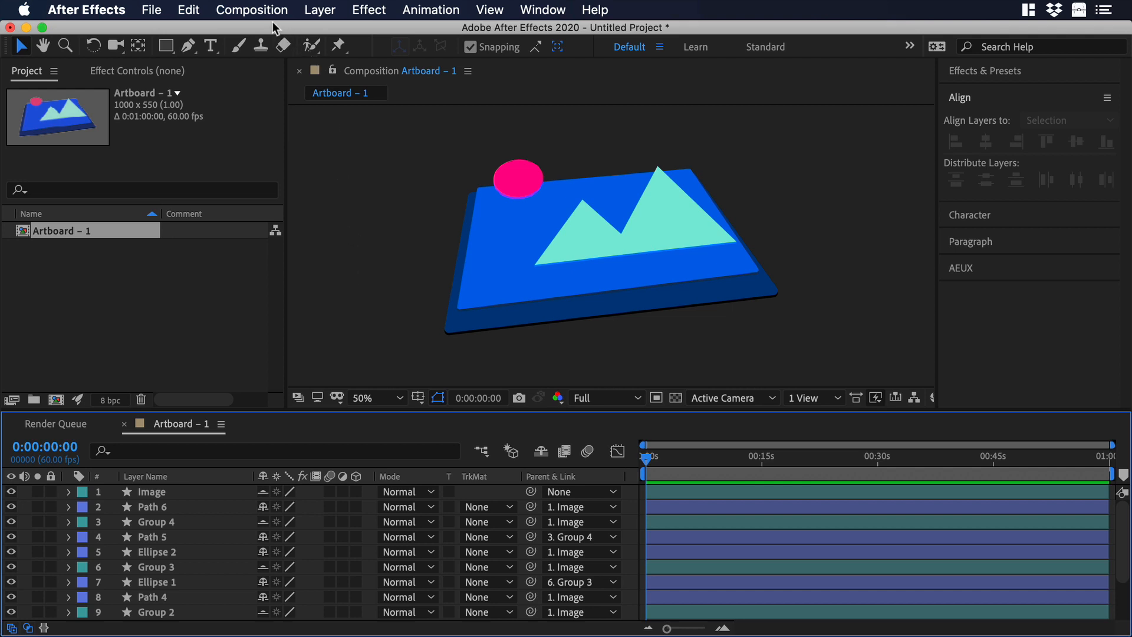
Set the Artboard – 1 composition to 30 fps with a 0:00:02:00 duration
{"action": "left_click", "coordinate": [252, 11]}
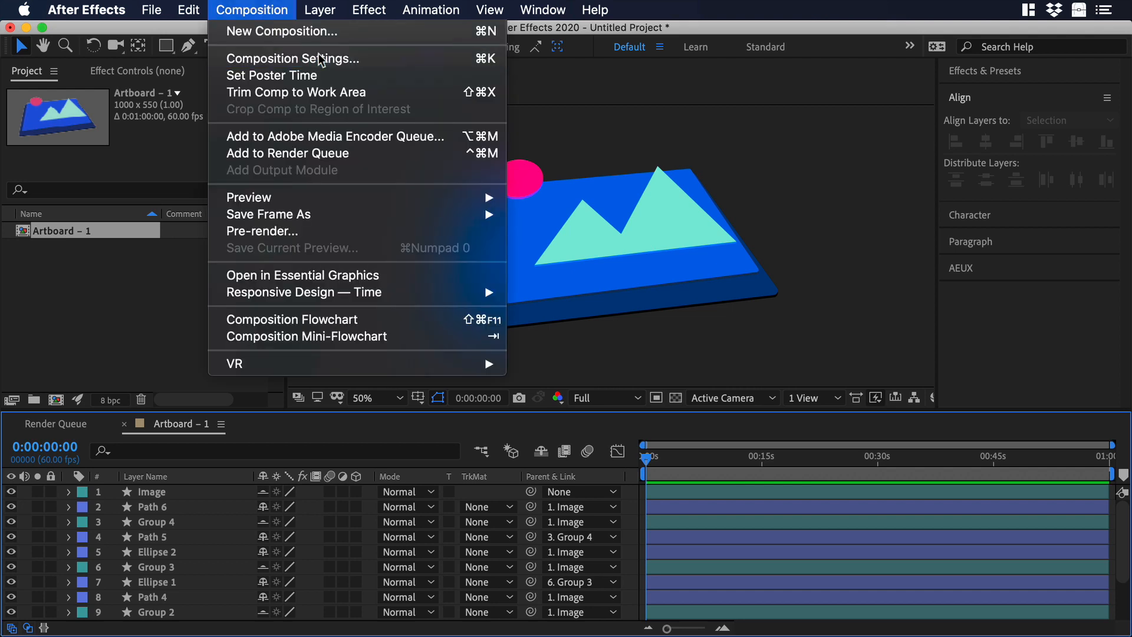
{"action": "left_click", "coordinate": [293, 58]}
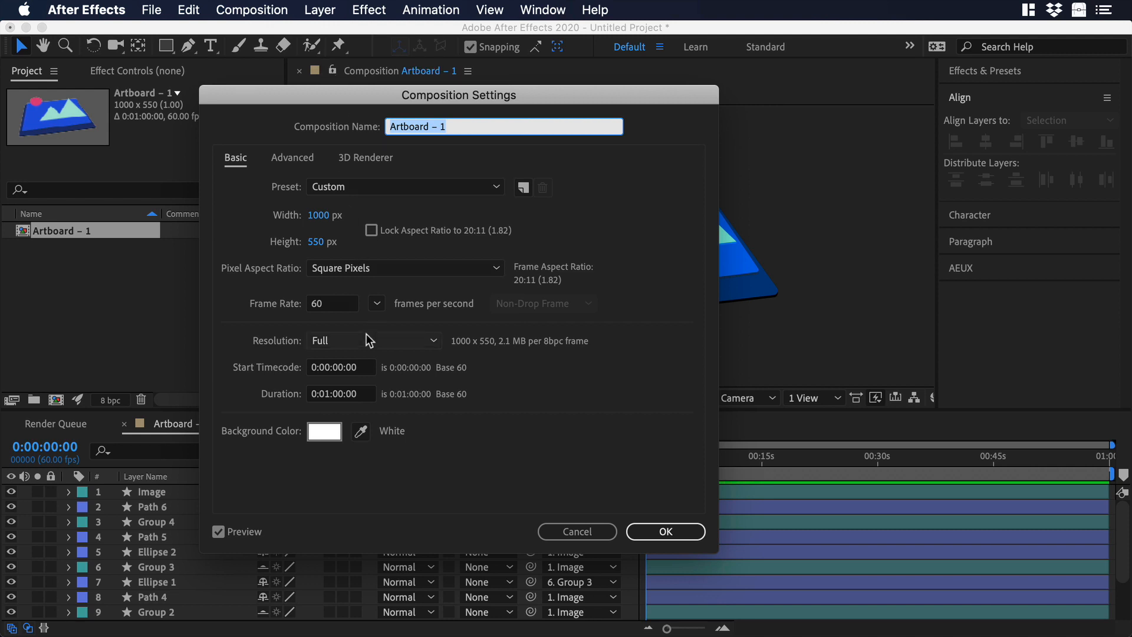
{"action": "left_click", "coordinate": [332, 304]}
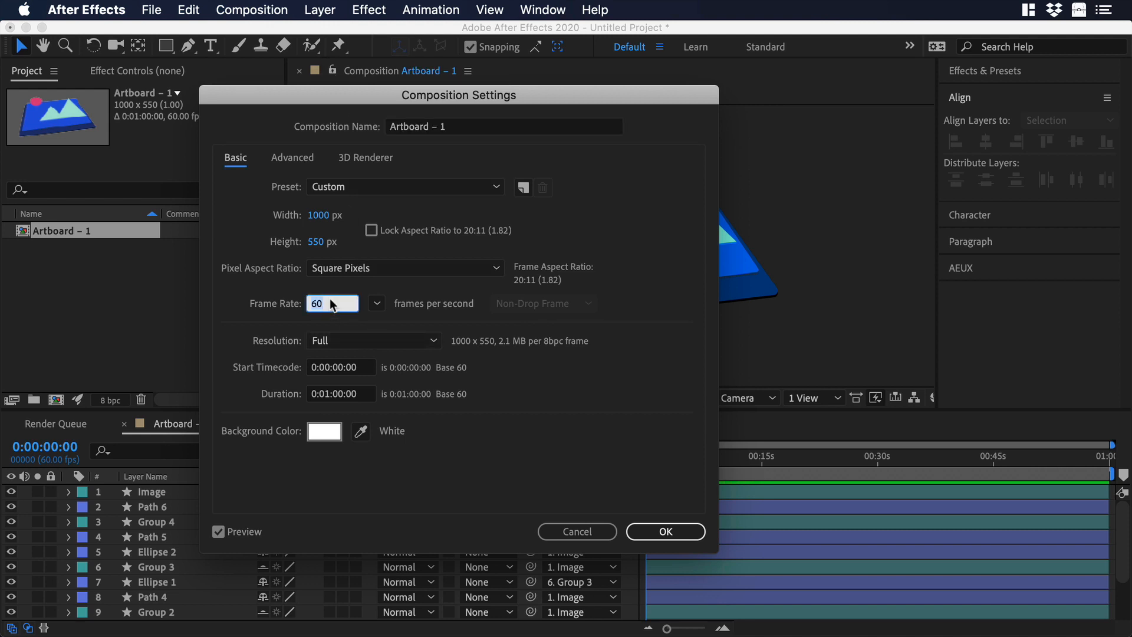
{"action": "type", "text": "30"}
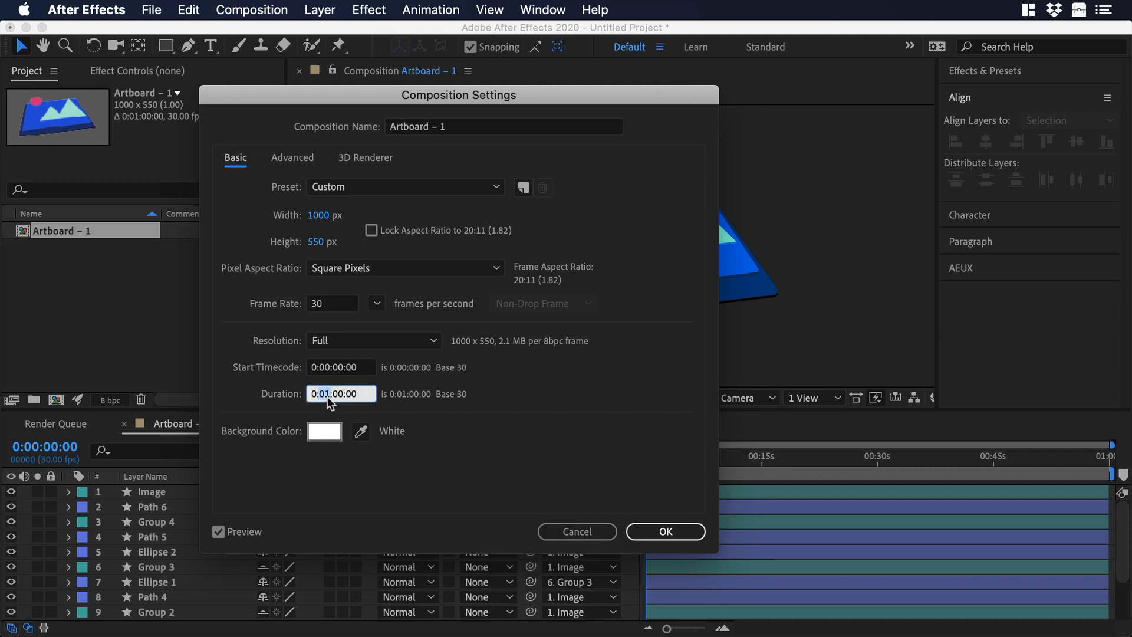
{"action": "type", "text": "0:00:00:00"}
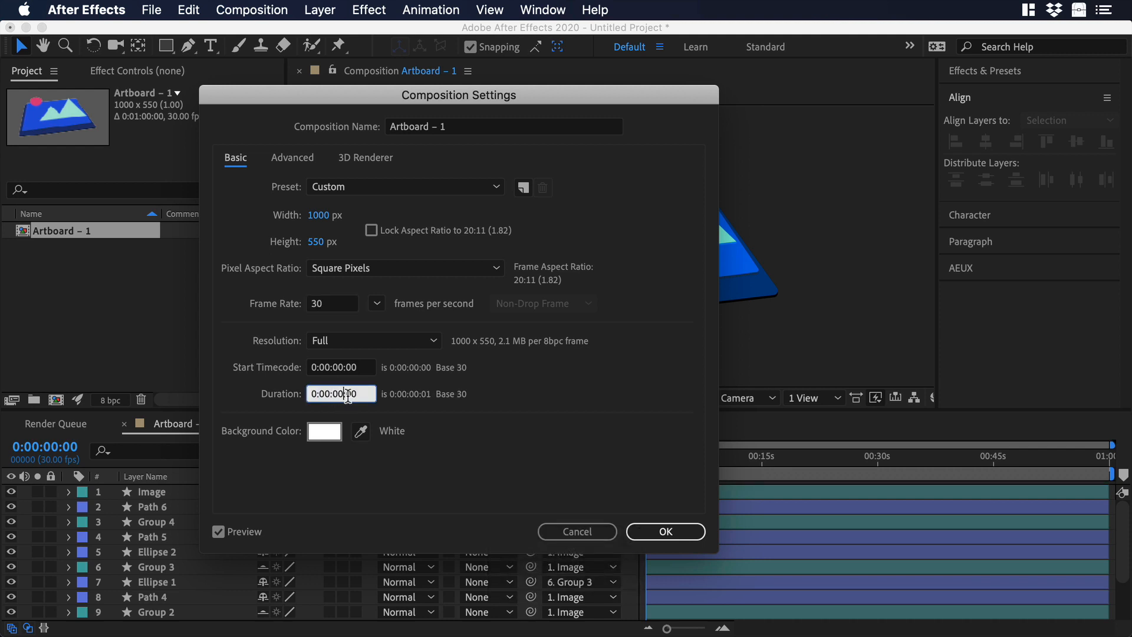
{"action": "type", "text": "0:00:02:00"}
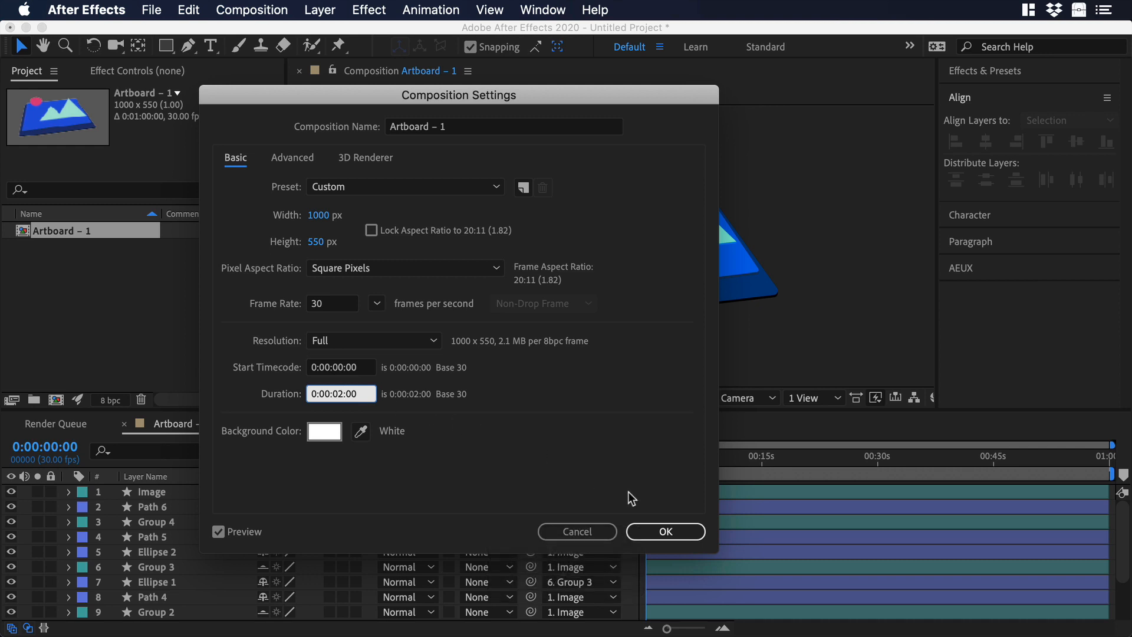
{"action": "left_click", "coordinate": [664, 532]}
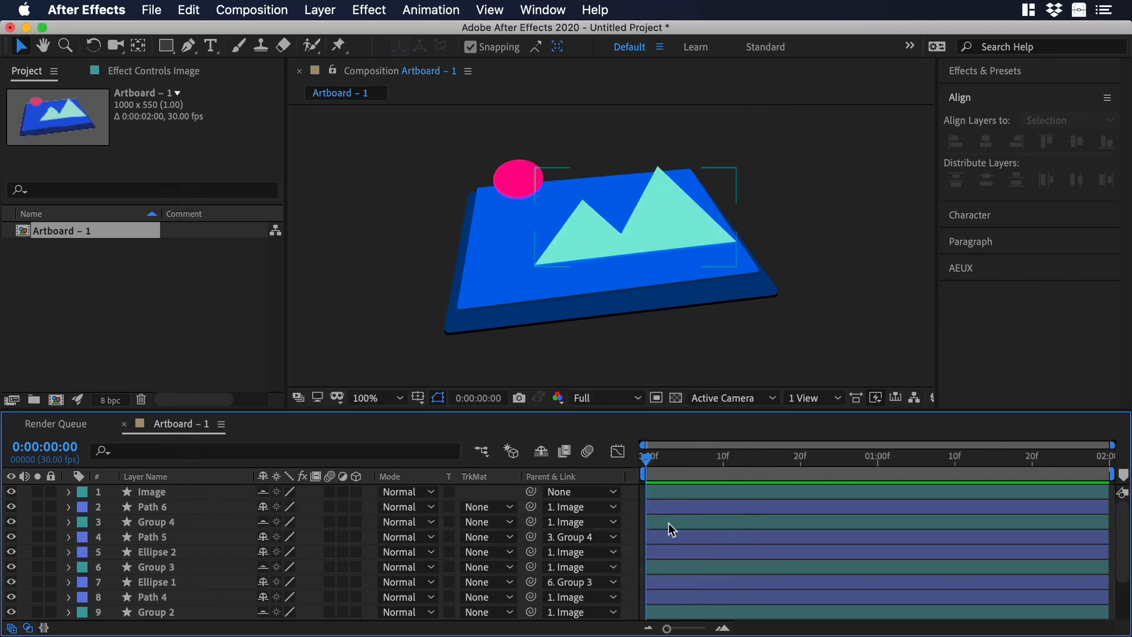
Remove the Image and Group layers, leaving standalone Path and Ellipse layers
{"action": "left_click", "coordinate": [152, 492]}
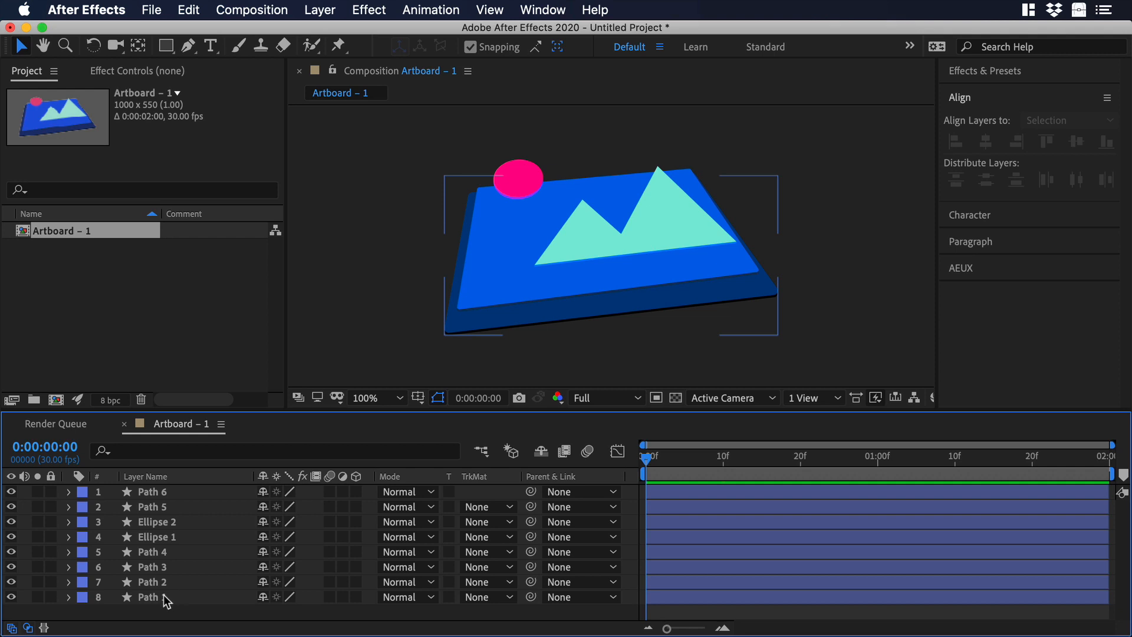
{"action": "left_click", "coordinate": [149, 597]}
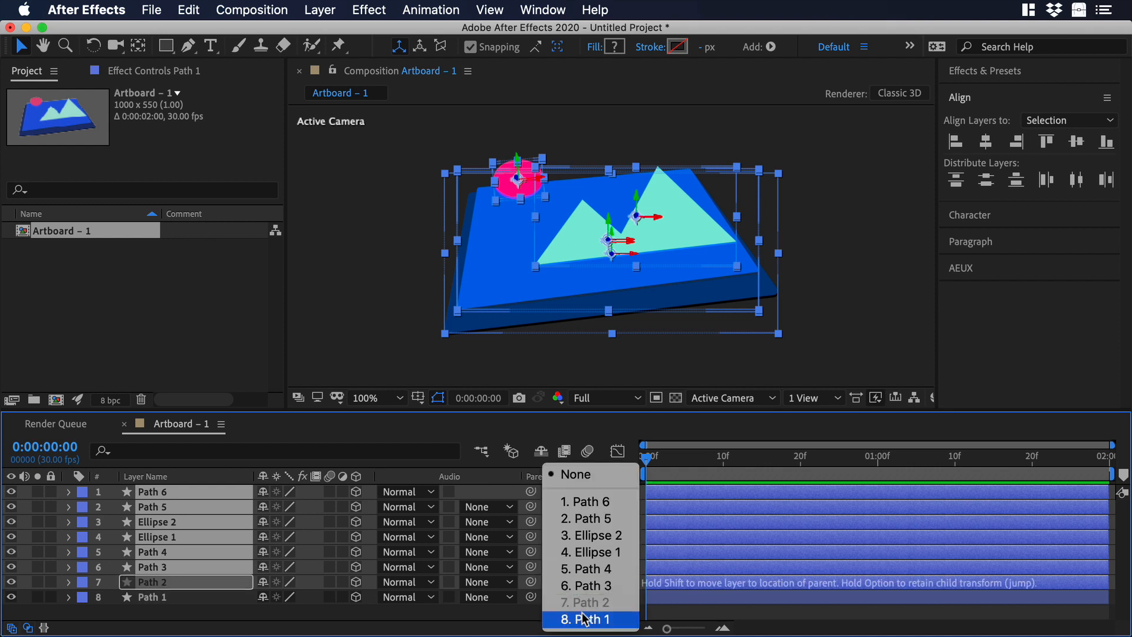
Parent layers 1–7 to 8. Path 1 and select Path 1 as the base layer
{"action": "left_click", "coordinate": [588, 619]}
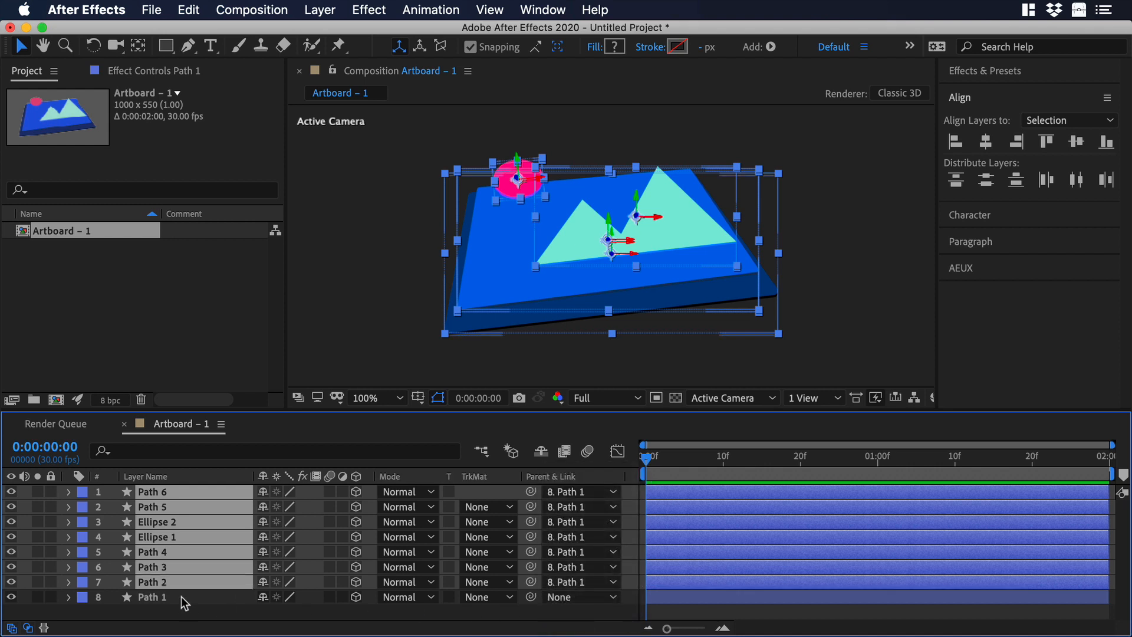
{"action": "left_click", "coordinate": [153, 597]}
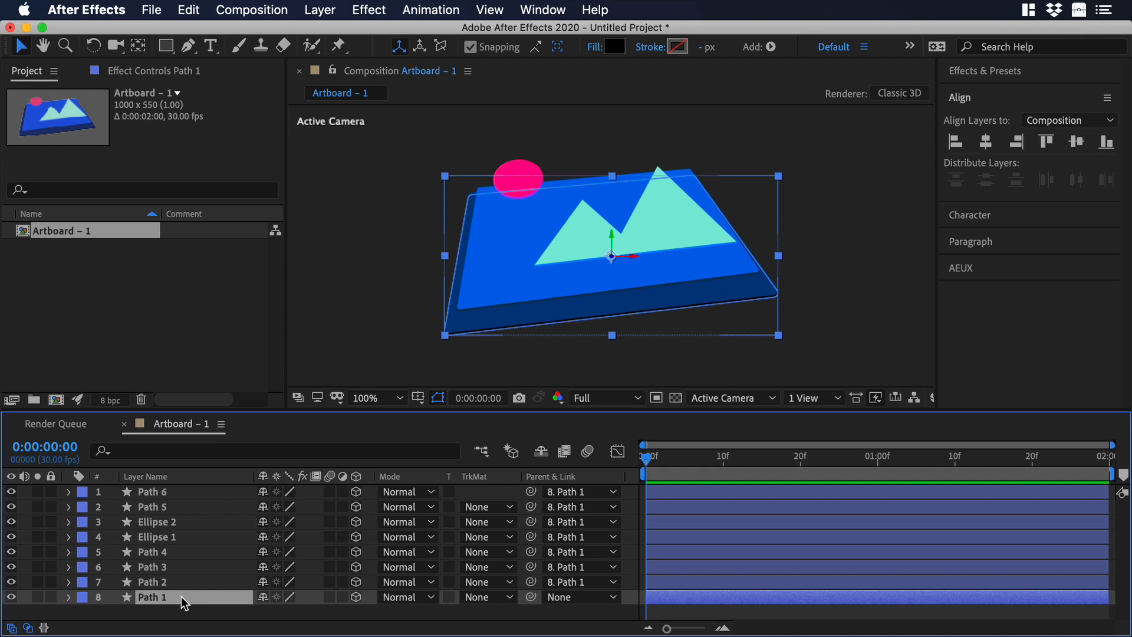
Keyframe Path 1's orientation at 0 and change it at 1:29 so the illustration tilts
{"action": "left_click", "coordinate": [66, 597]}
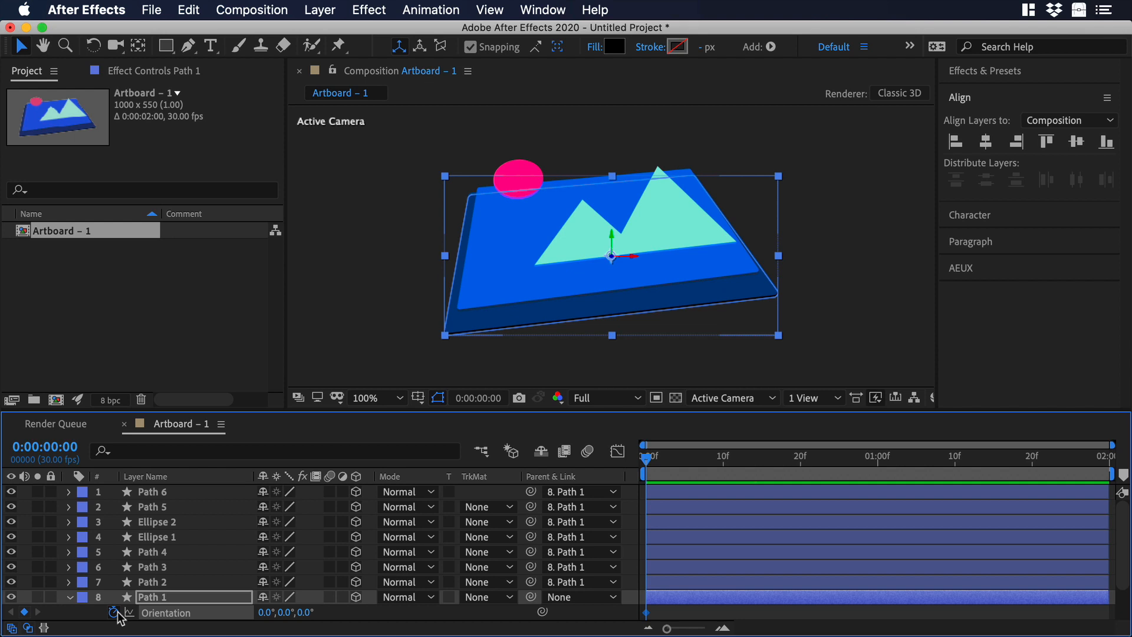
{"action": "mouse_move", "coordinate": [387, 599]}
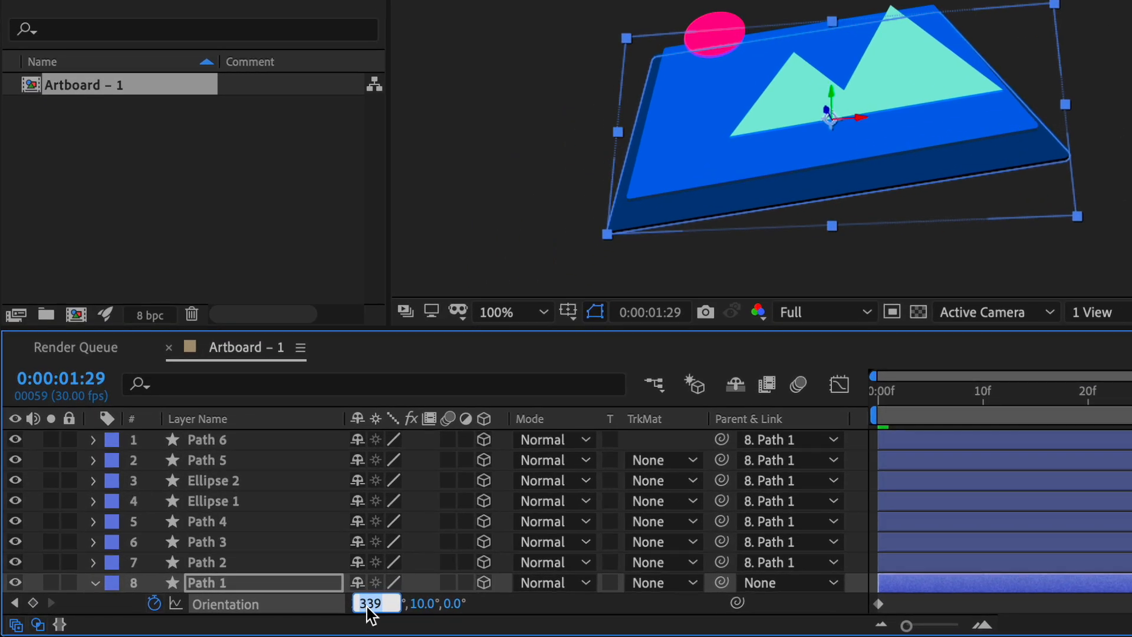
{"action": "type", "text": "0.0"}
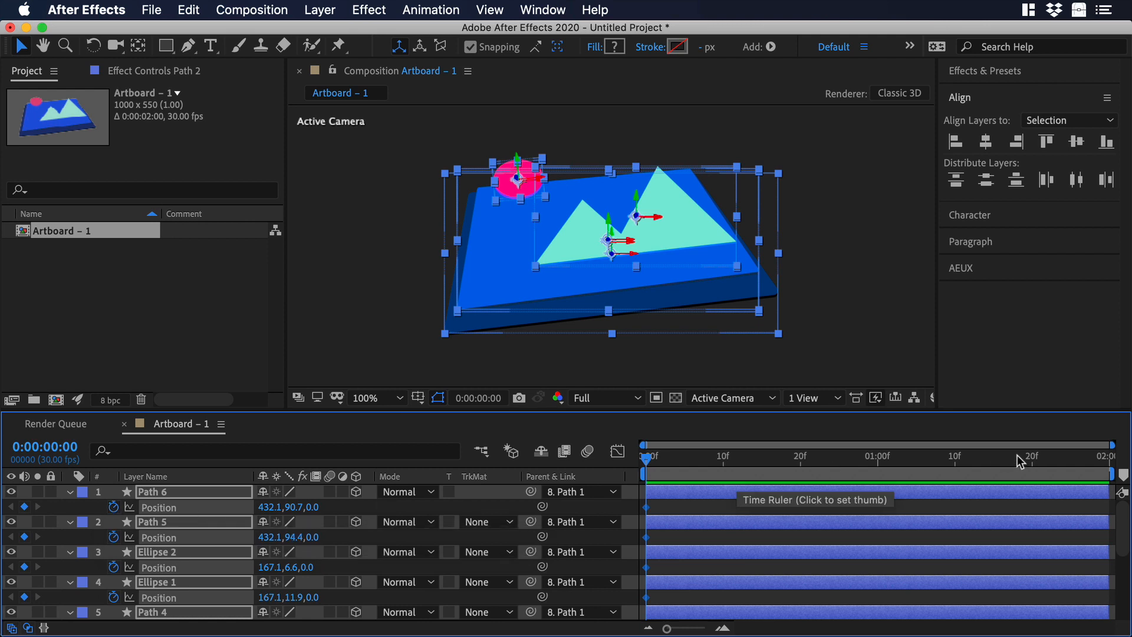
Add a raised Position Z keyframe at 1:00, starting with Path 5's depth
{"action": "left_click", "coordinate": [1099, 456]}
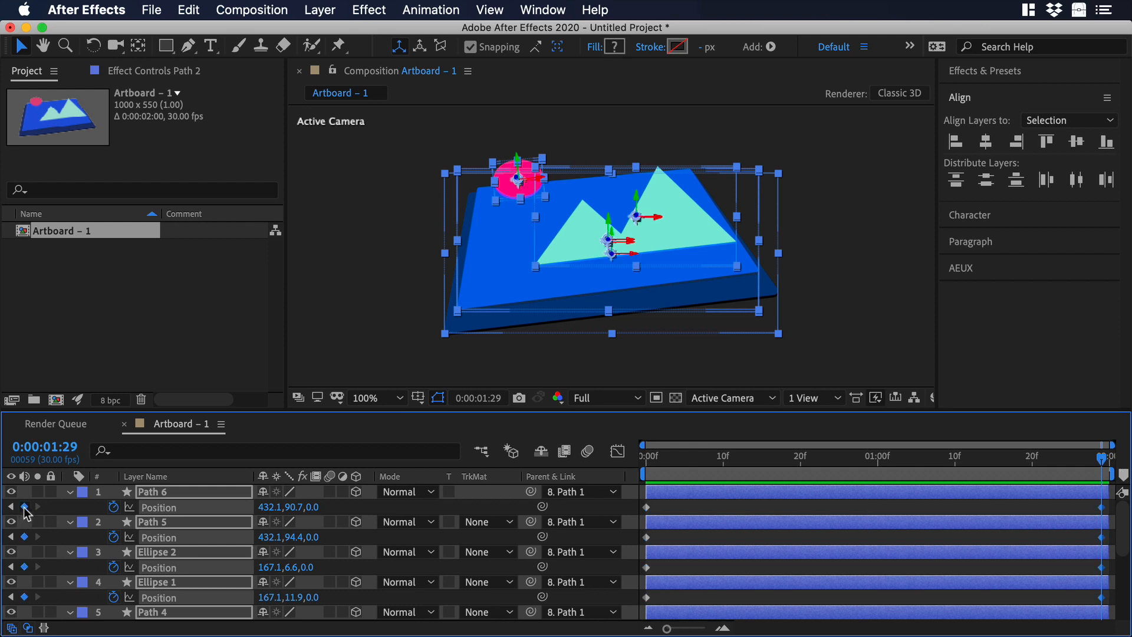
{"action": "left_click_drag", "start_coordinate": [1109, 455], "coordinate": [876, 455]}
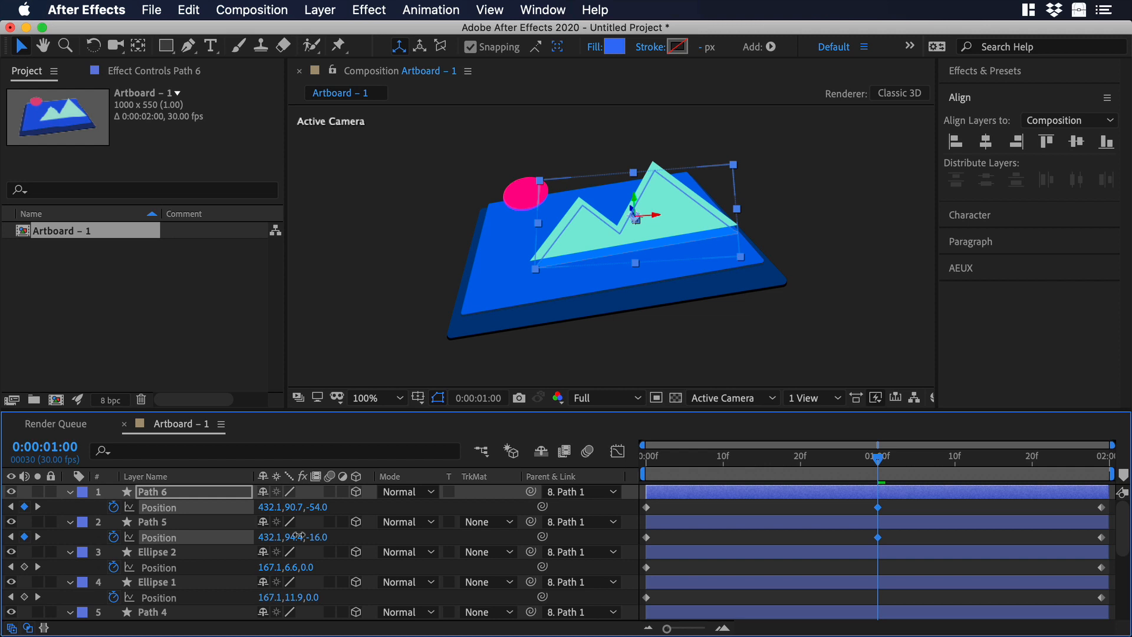
{"action": "left_click", "coordinate": [154, 521]}
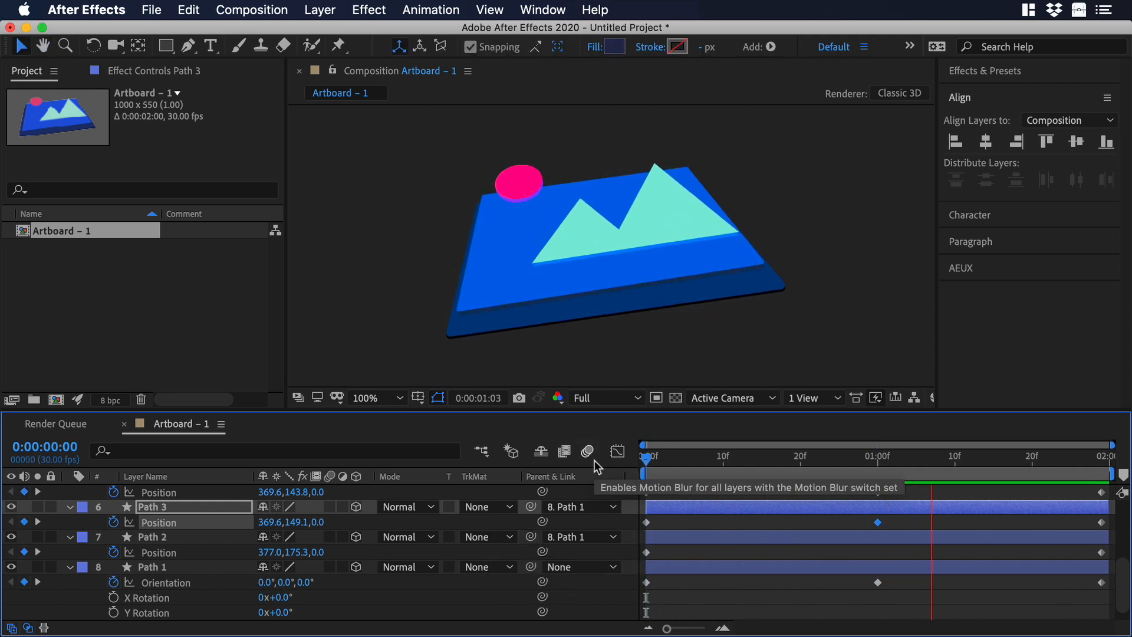
Apply Easy Ease to all selected keyframes of the tilt animation
{"action": "left_click", "coordinate": [993, 457]}
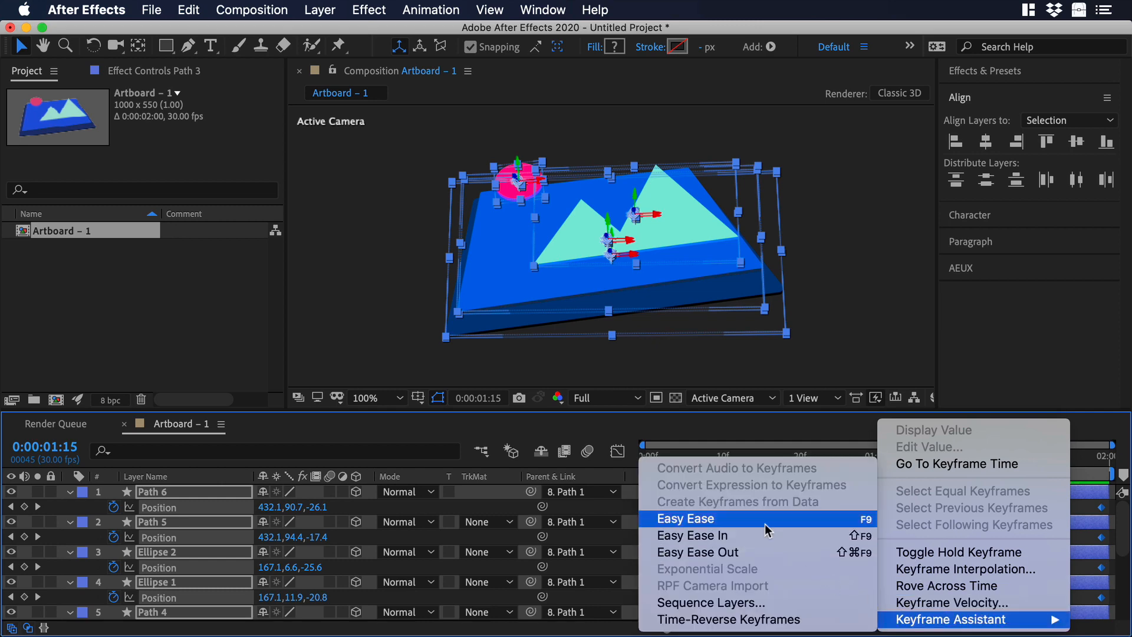
{"action": "left_click", "coordinate": [684, 519]}
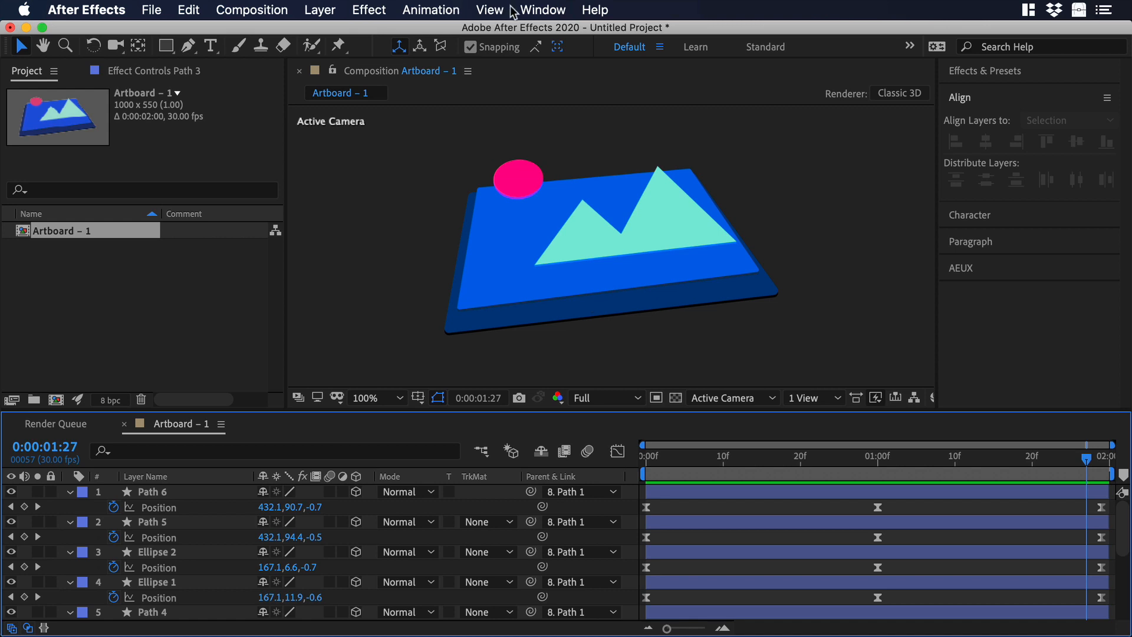
Set Bodymovin's export destination to a new 'json animation' folder on the desktop
{"action": "left_click", "coordinate": [542, 10]}
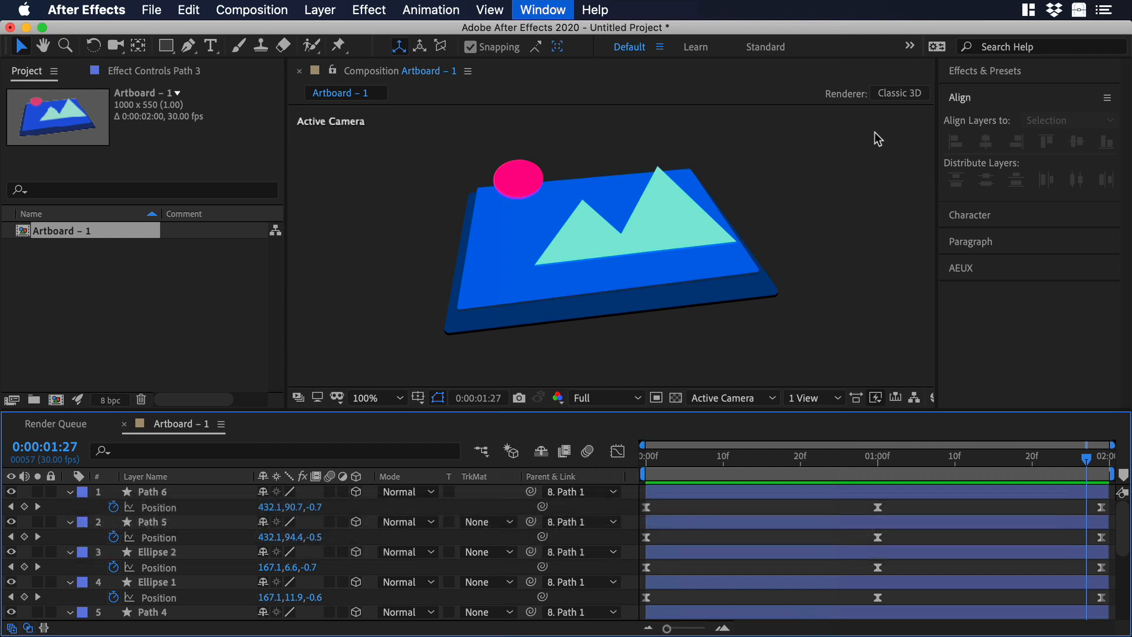
{"action": "left_click", "coordinate": [543, 9]}
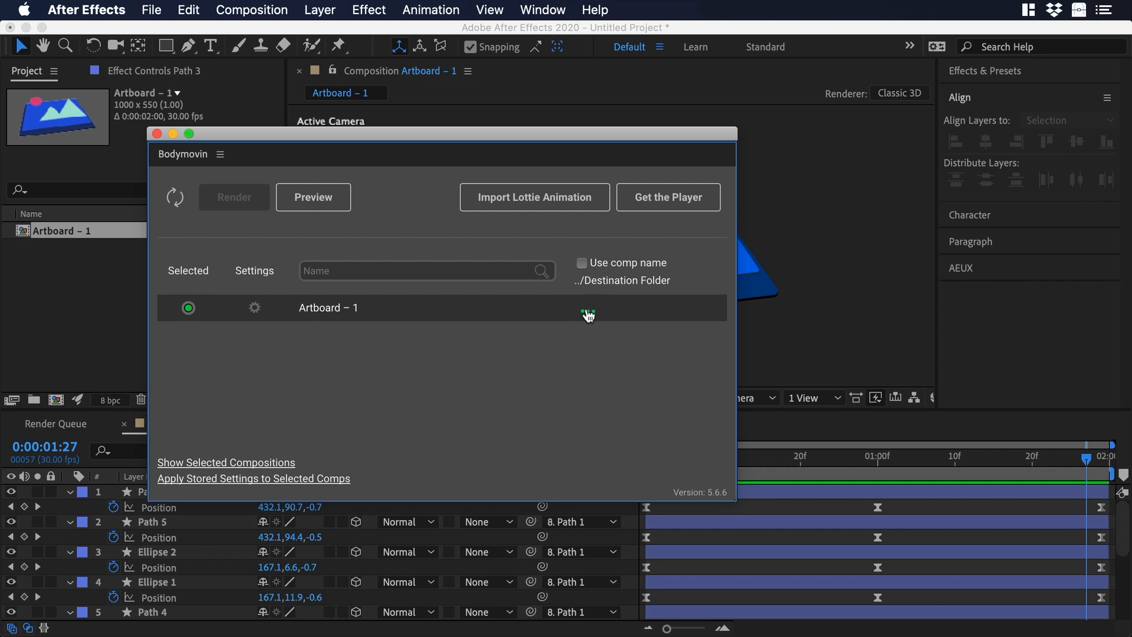
{"action": "left_click", "coordinate": [588, 308]}
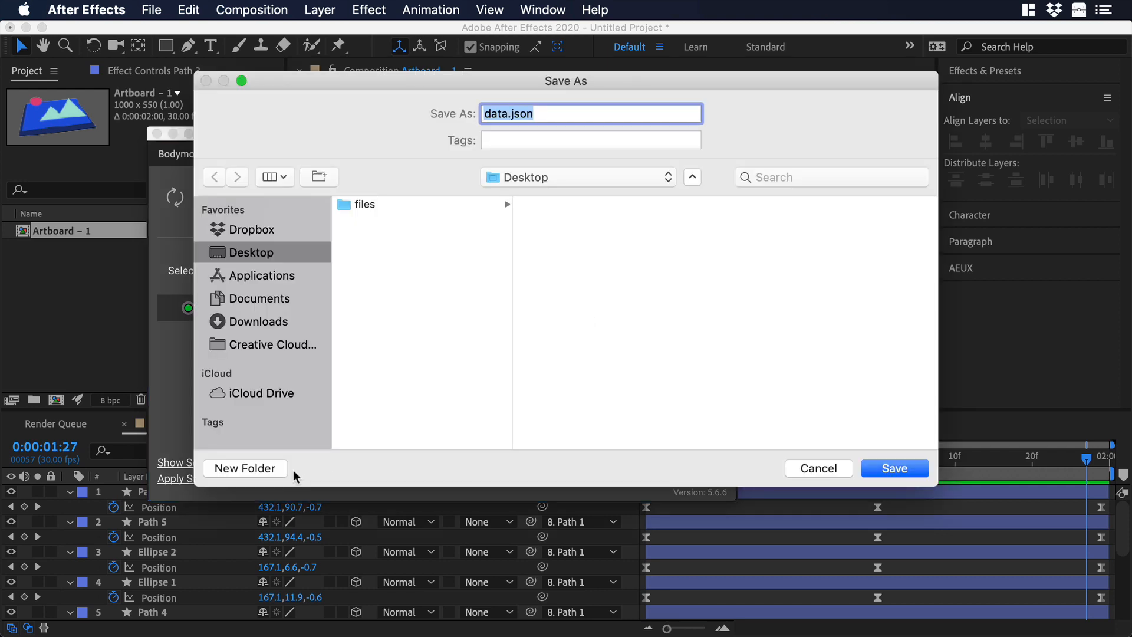
{"action": "left_click", "coordinate": [245, 468]}
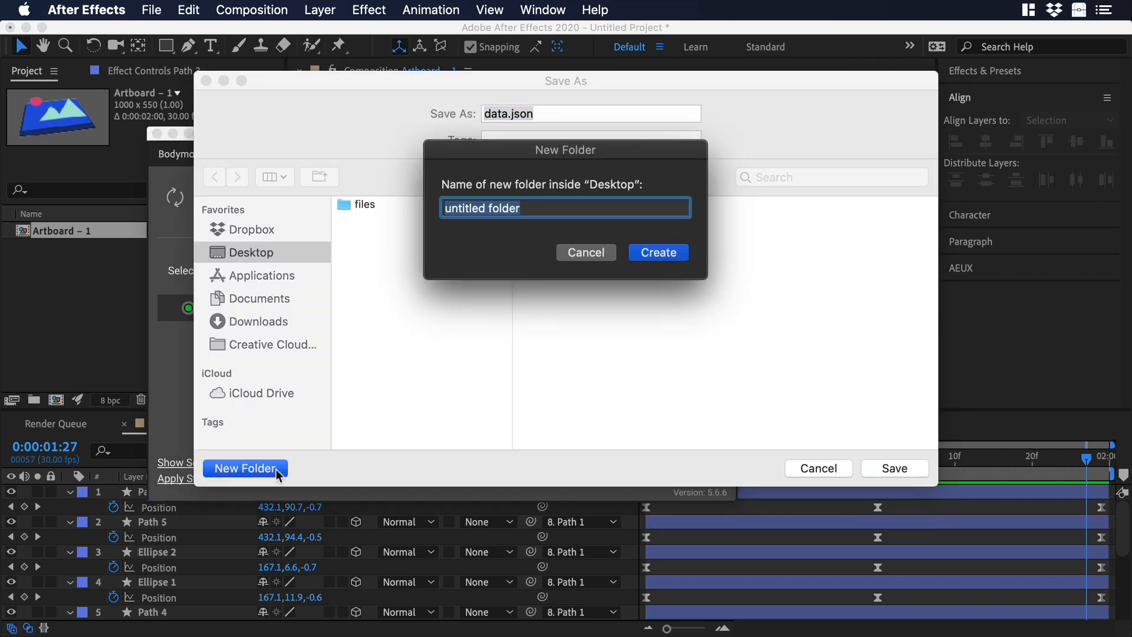
{"action": "type", "text": "json animation"}
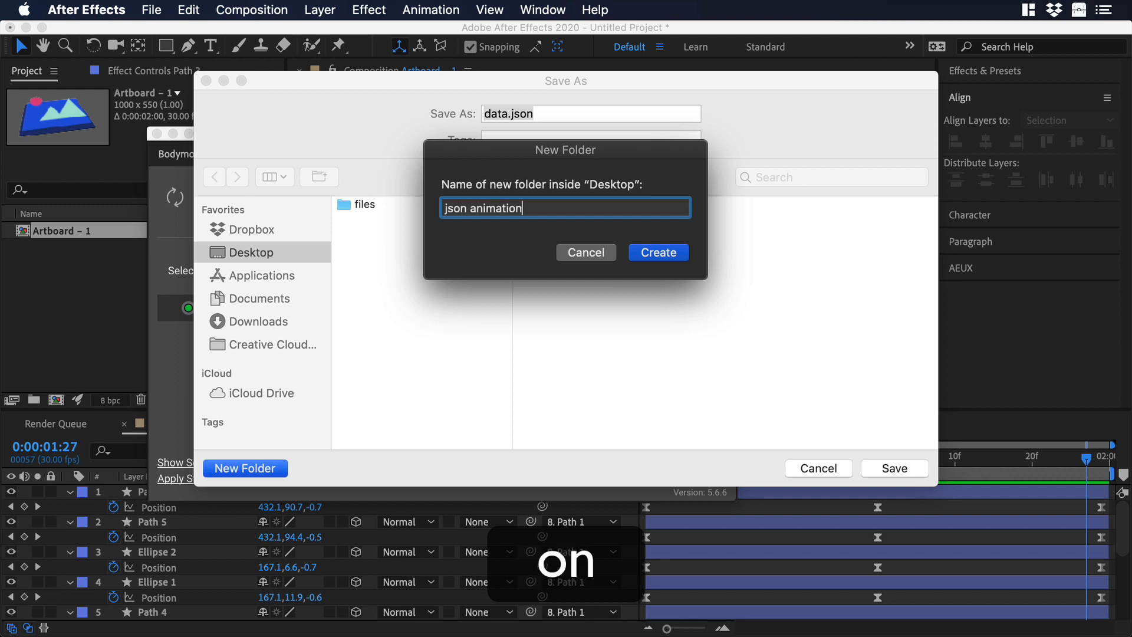
{"action": "left_click", "coordinate": [657, 252]}
{"action": "type", "text": "animation1"}
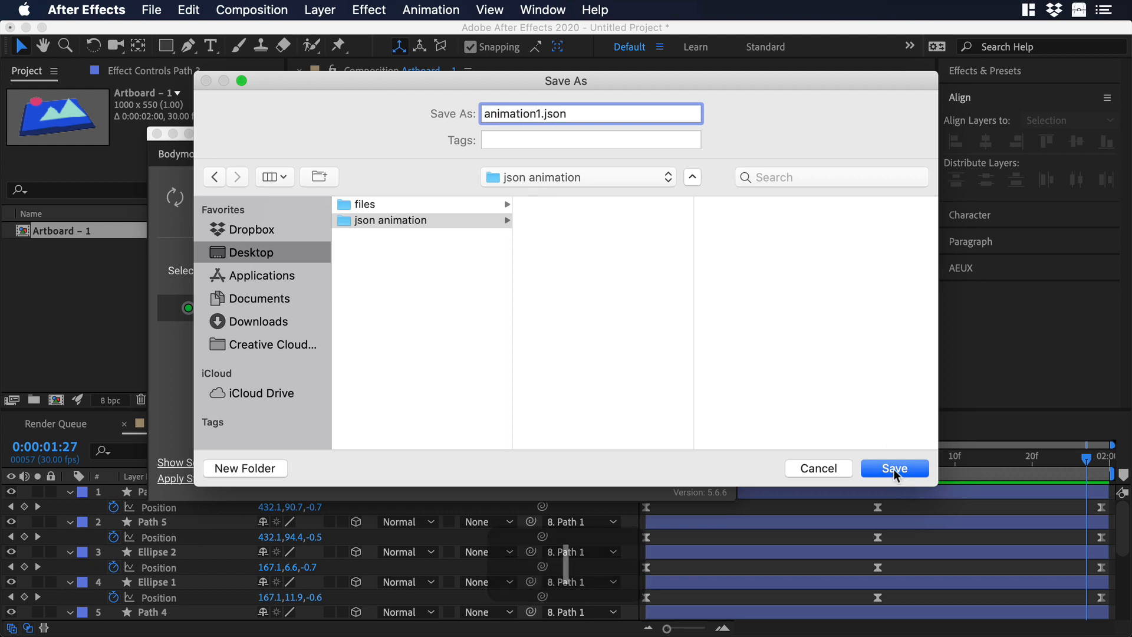
Render the composition as animation1.json and dismiss the render report
{"action": "left_click", "coordinate": [894, 468]}
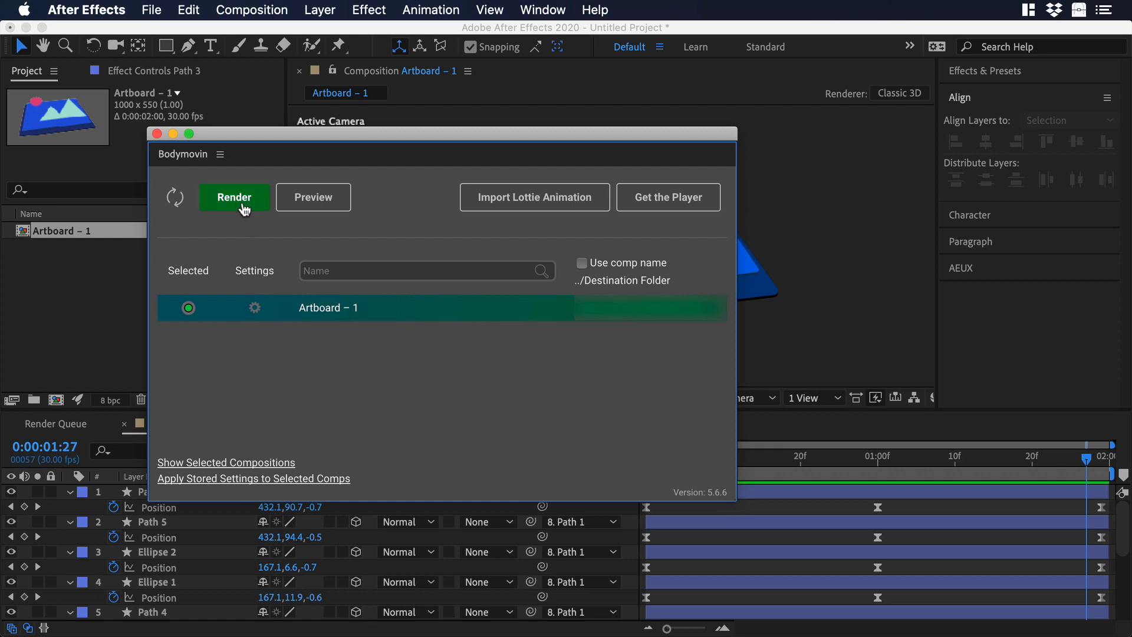
{"action": "left_click", "coordinate": [233, 197]}
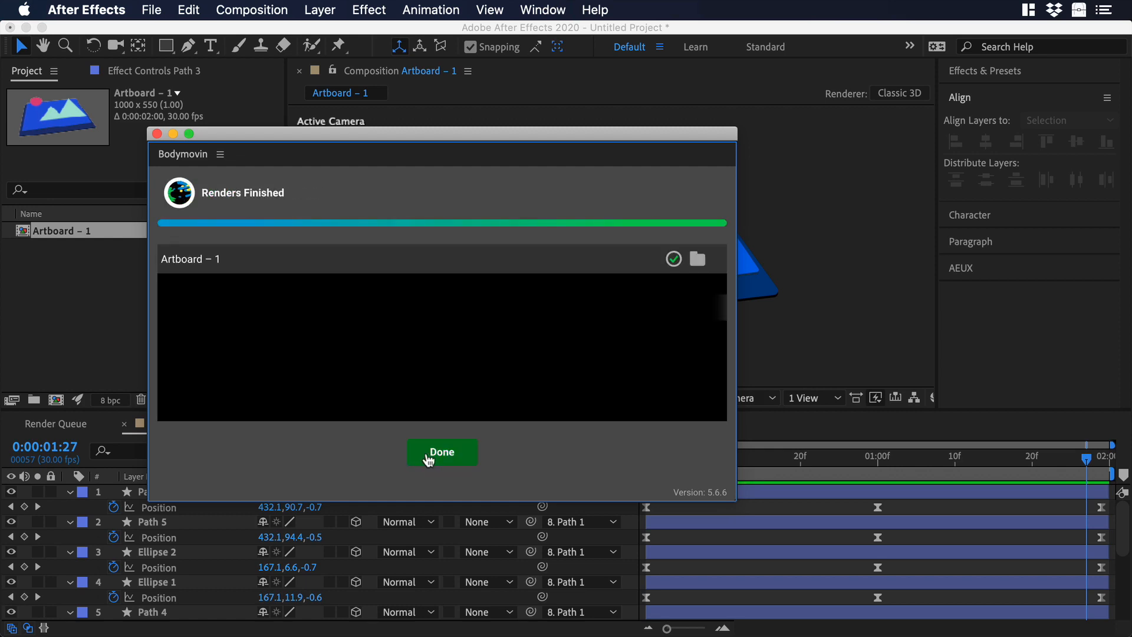
{"action": "left_click", "coordinate": [441, 452]}
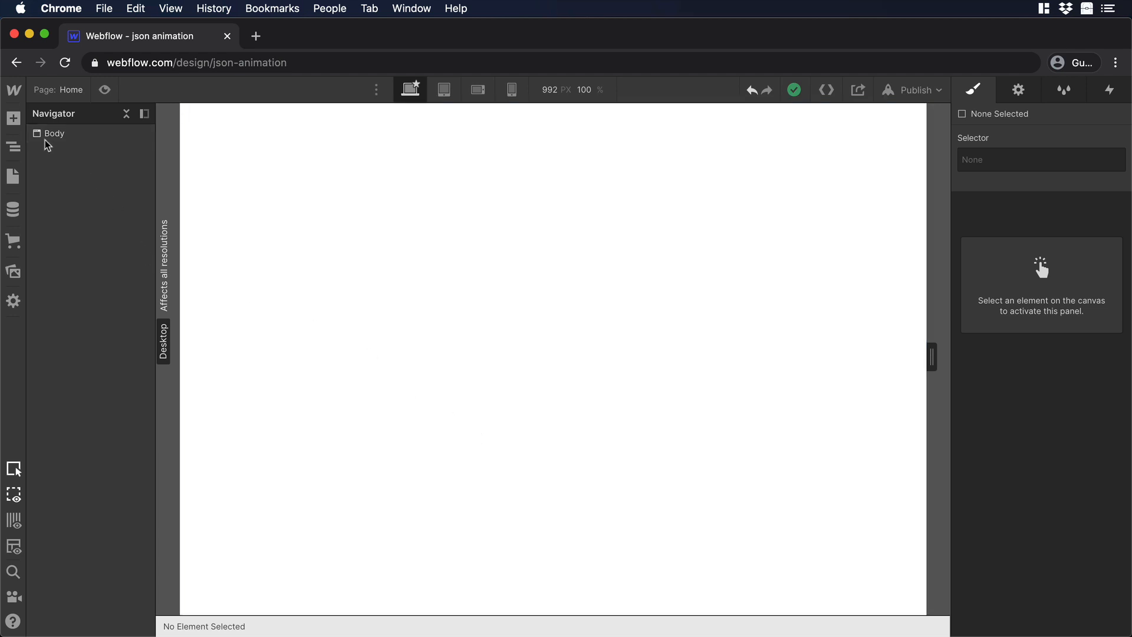
Add a Section, Div Block and Lottie Animation element to the empty page
{"action": "left_click", "coordinate": [12, 118]}
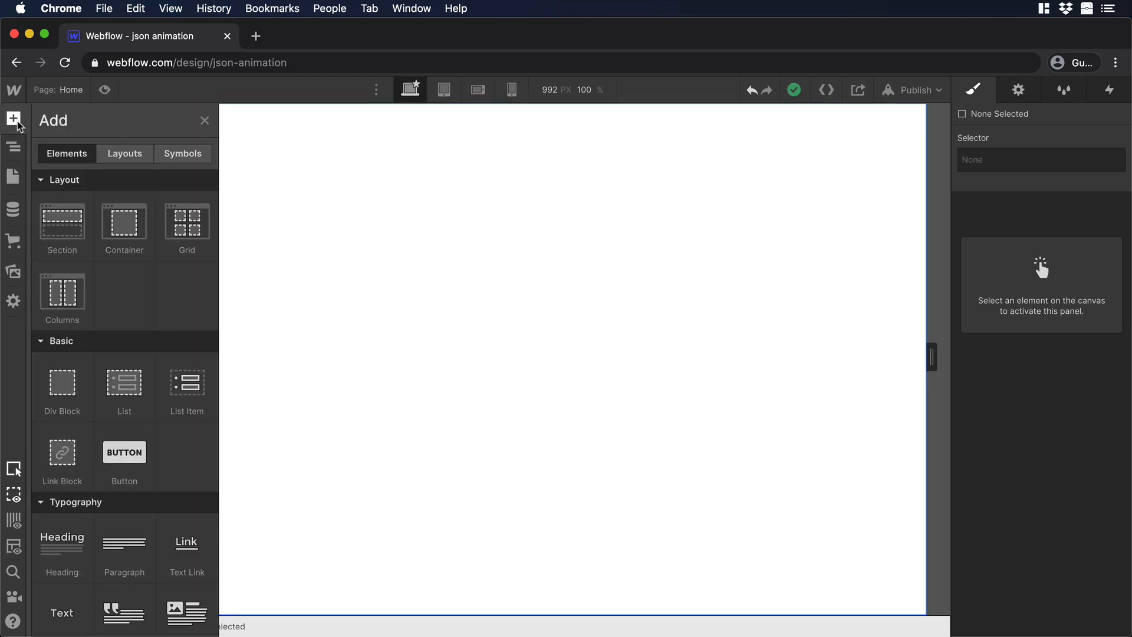
{"action": "mouse_move", "coordinate": [62, 217]}
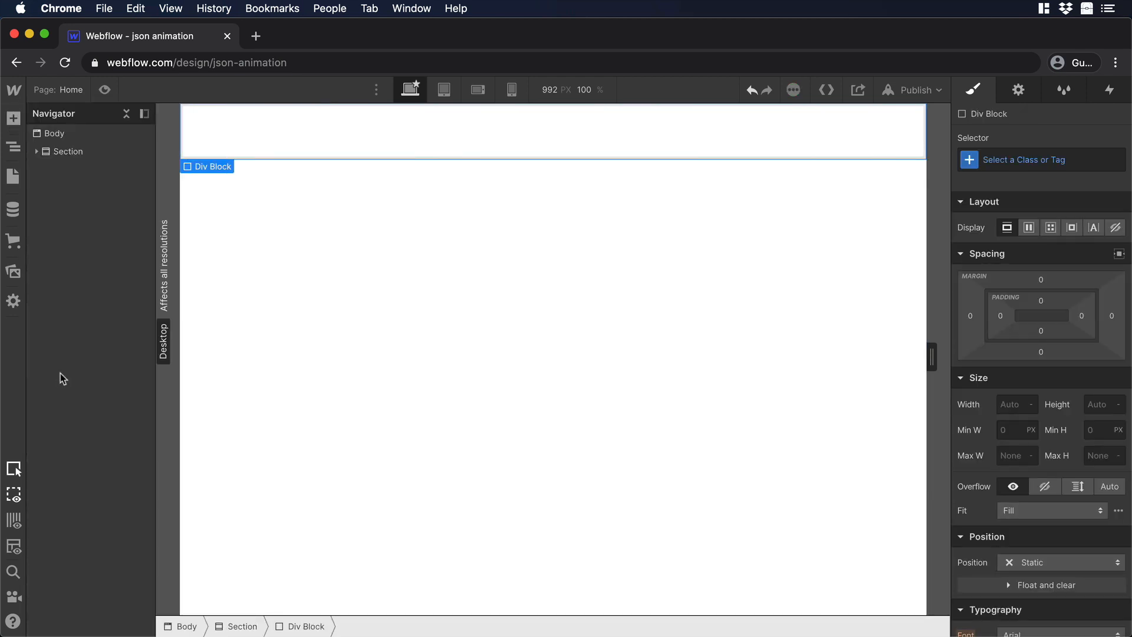
{"action": "left_click", "coordinate": [13, 118]}
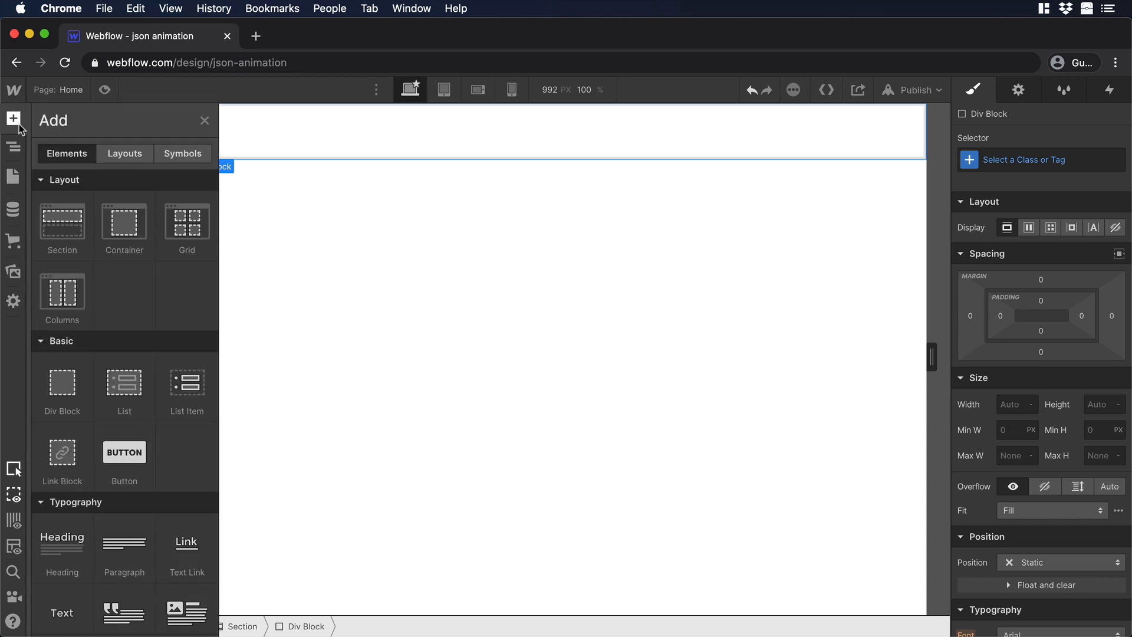
{"action": "scroll", "scroll_direction": "down", "scroll_amount": 3}
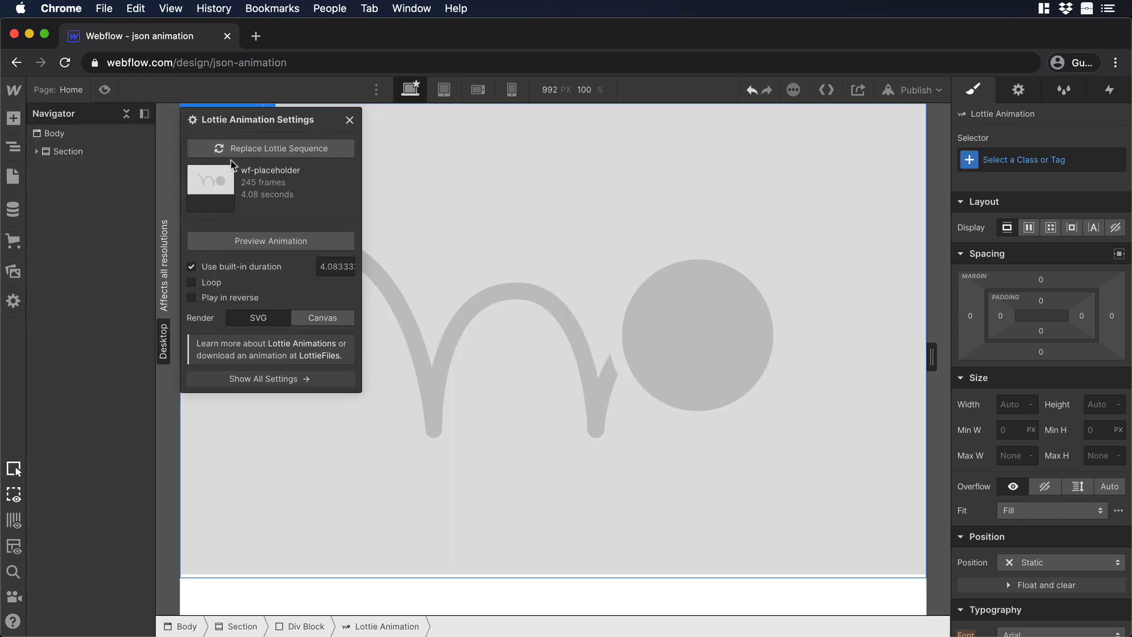
{"action": "left_click", "coordinate": [271, 148]}
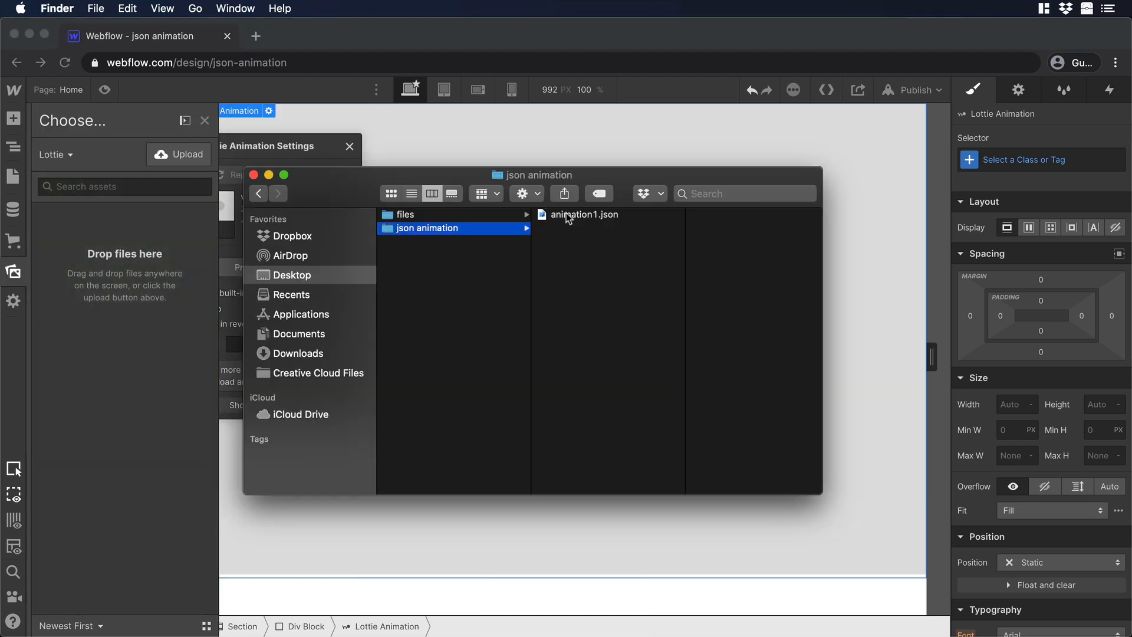
Replace the Lottie sequence with the uploaded animation1.json and select the nested block
{"action": "double_click", "coordinate": [586, 213]}
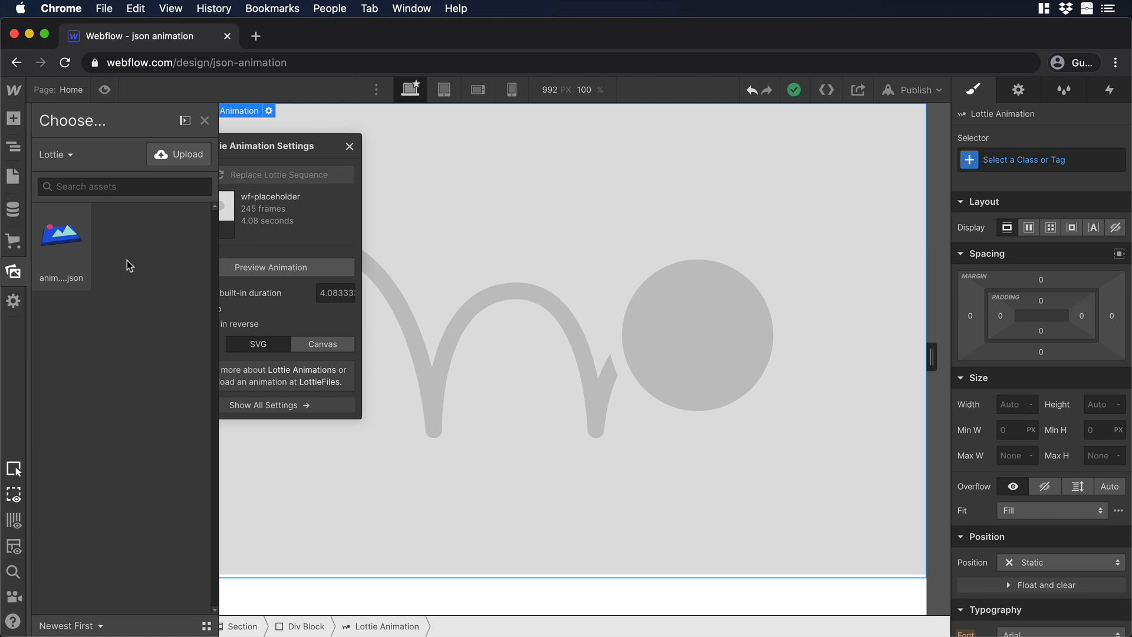
{"action": "left_click", "coordinate": [60, 234]}
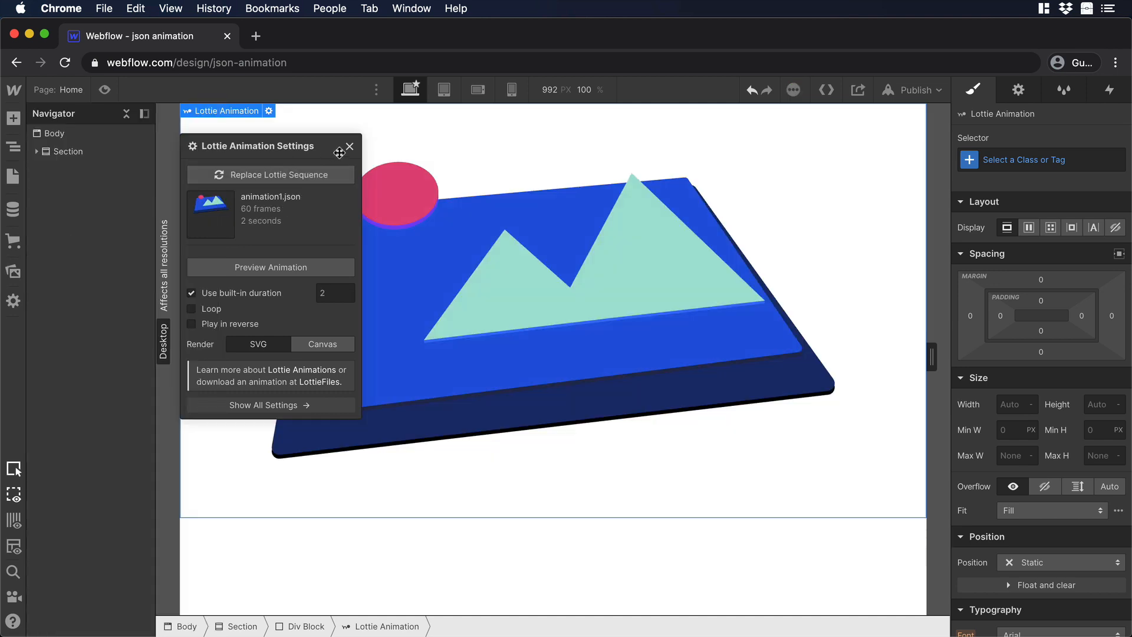
{"action": "left_click", "coordinate": [69, 151]}
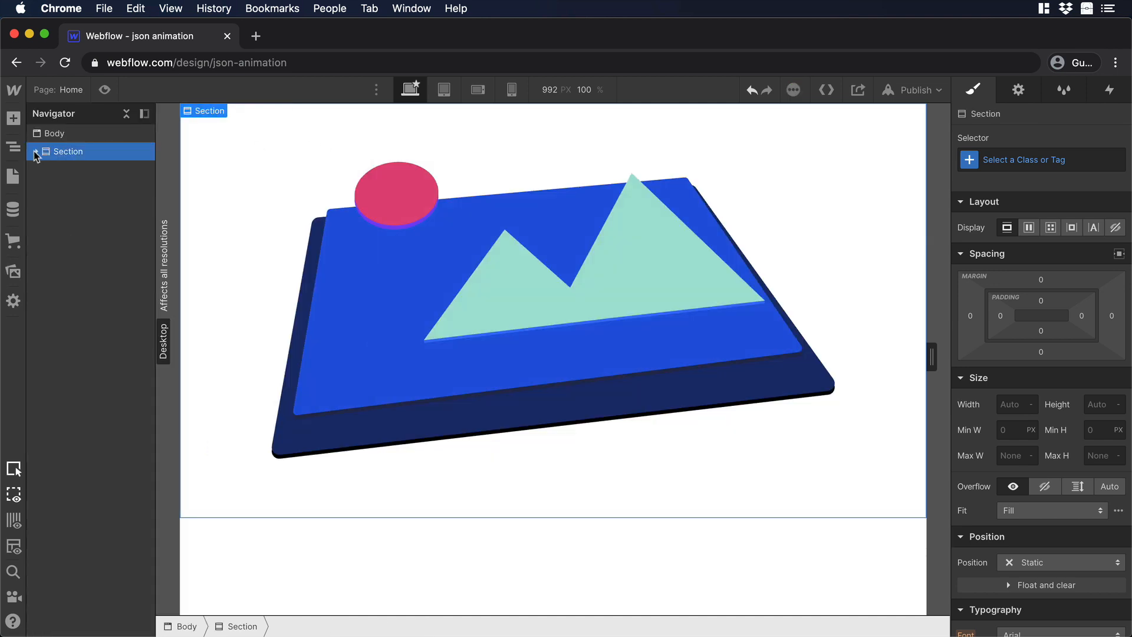
{"action": "left_click", "coordinate": [58, 151]}
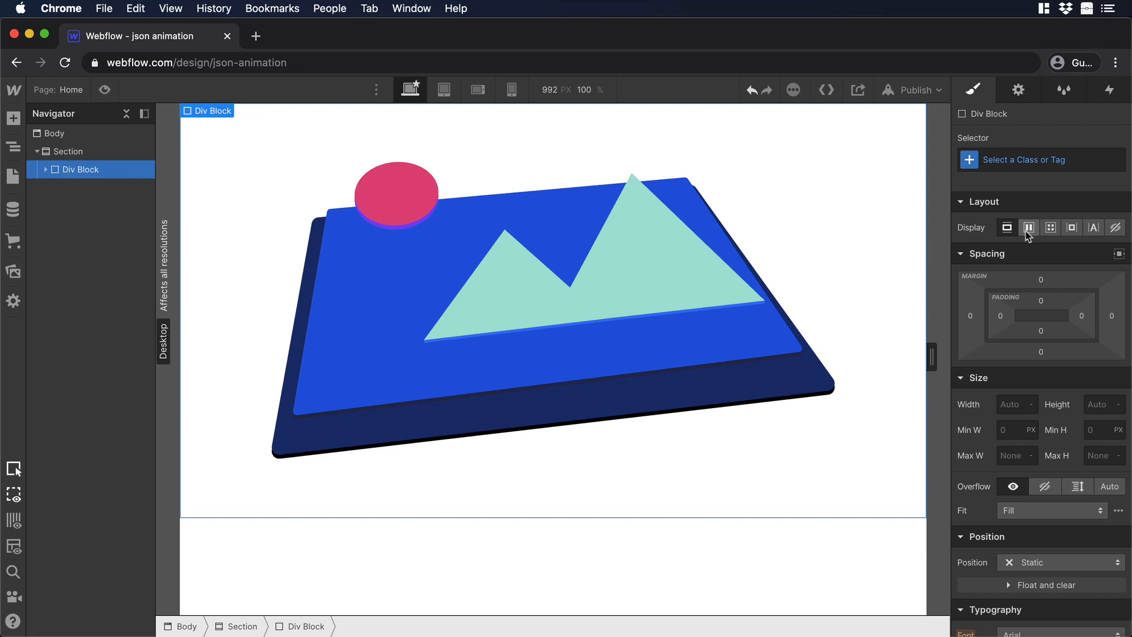
{"action": "left_click", "coordinate": [1029, 228]}
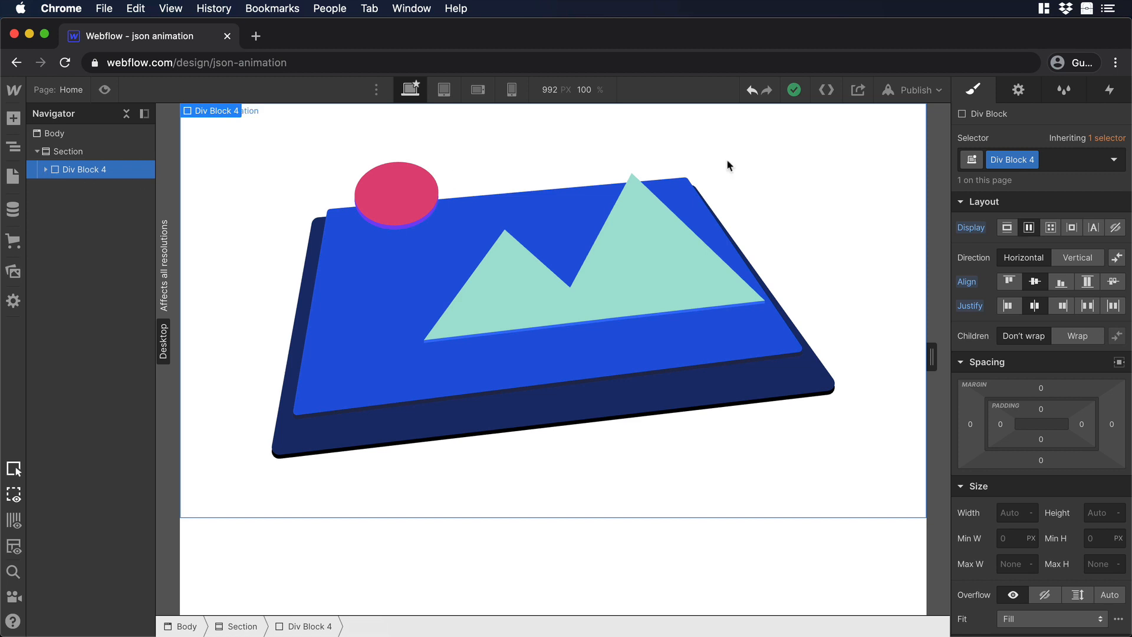
Add a mouse-hover element trigger that starts a new animation 'in' on the Lottie element
{"action": "left_click", "coordinate": [1112, 90]}
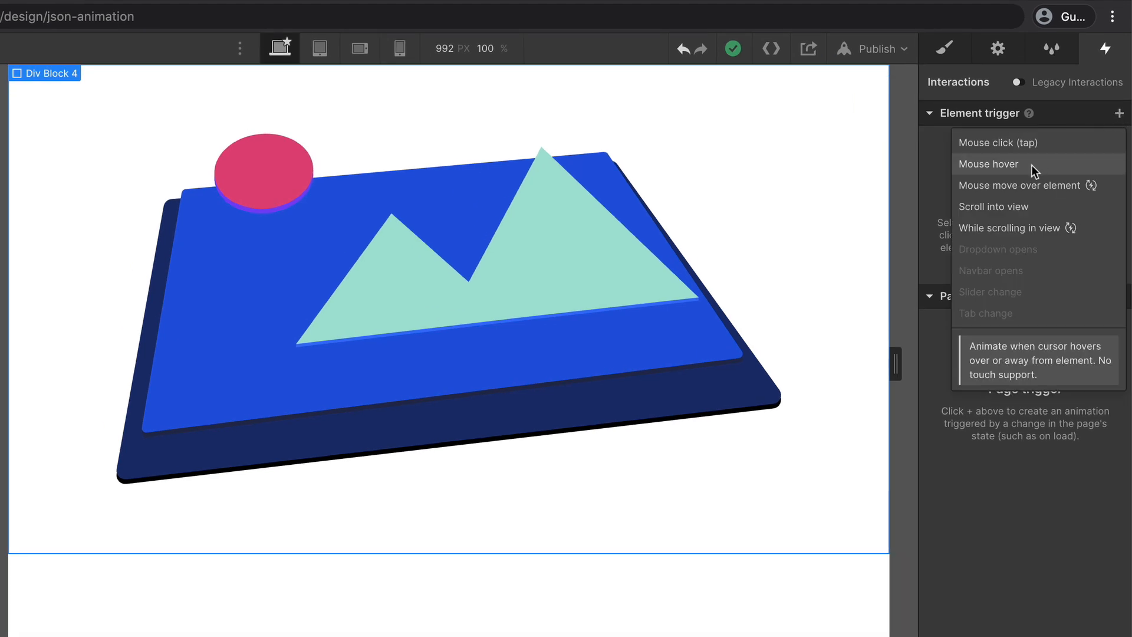
{"action": "left_click", "coordinate": [988, 164]}
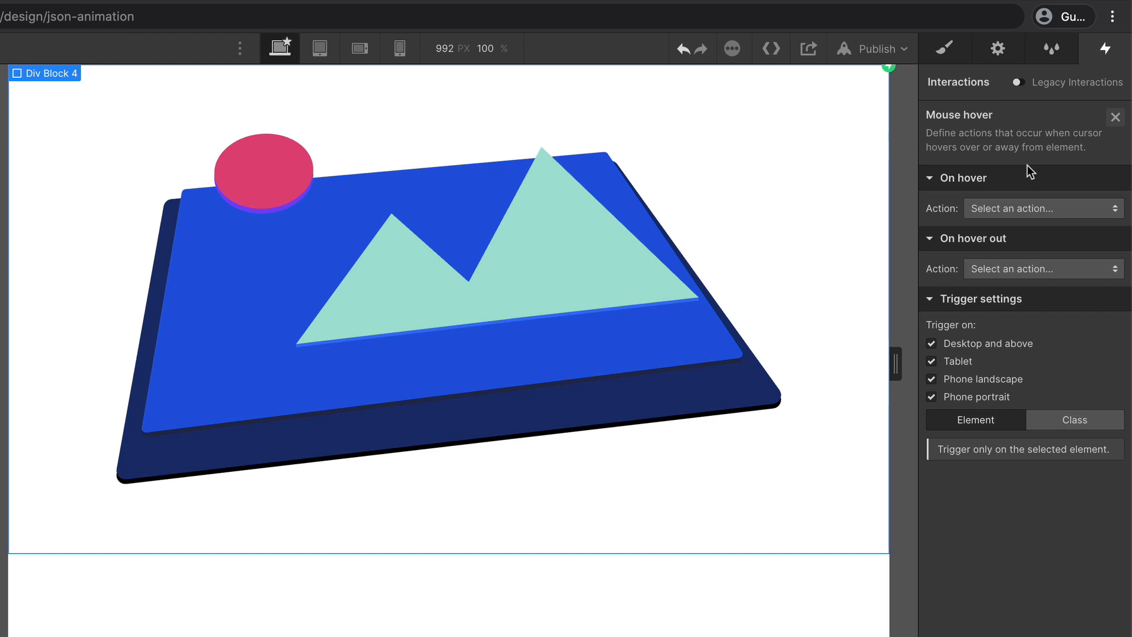
{"action": "left_click", "coordinate": [1041, 208]}
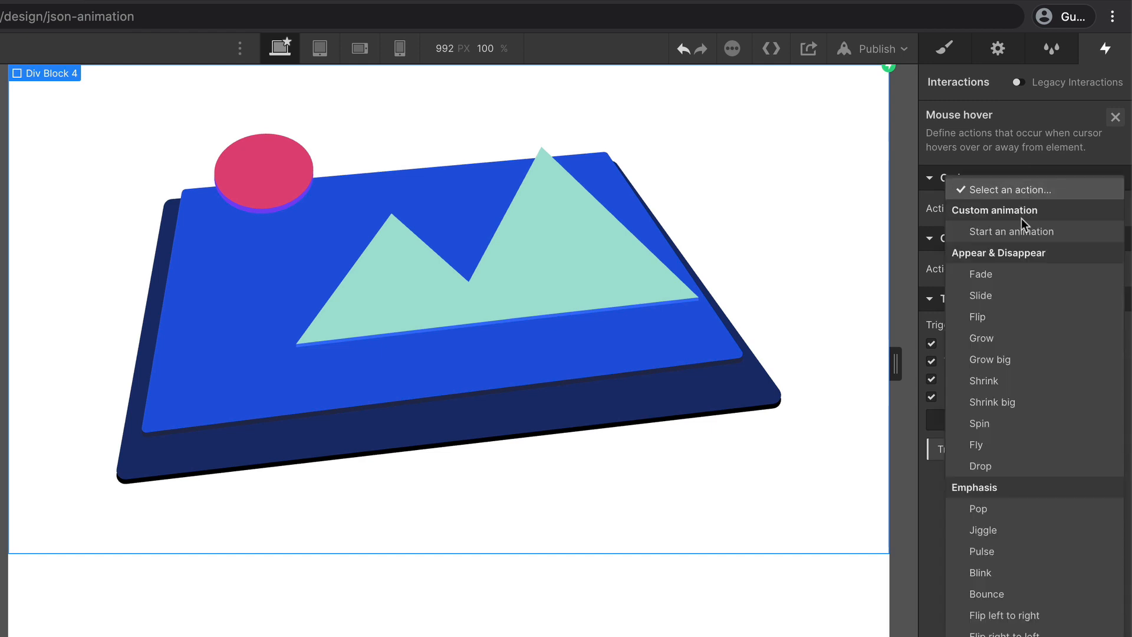
{"action": "left_click", "coordinate": [1015, 231]}
{"action": "type", "text": "in"}
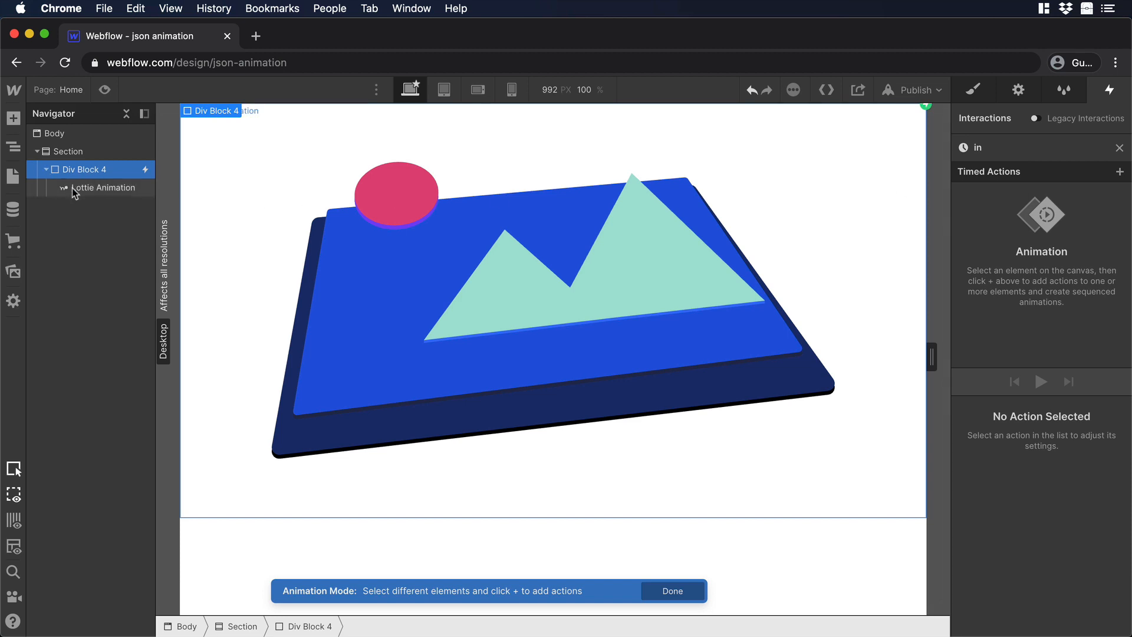
{"action": "left_click", "coordinate": [1120, 171]}
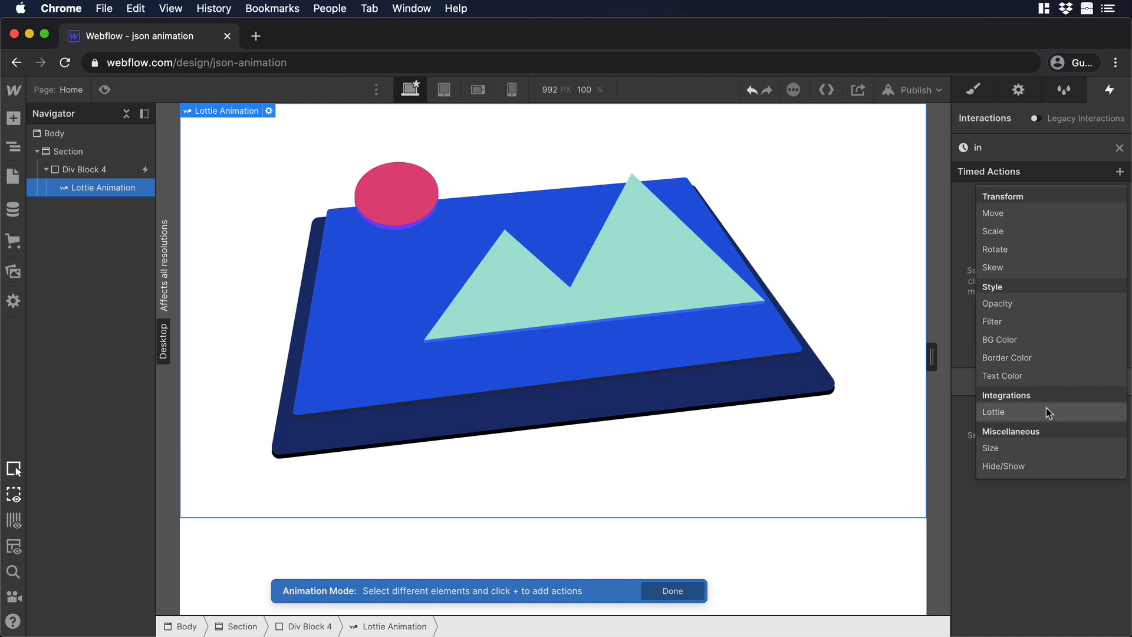
Add a Lottie action at 0% as initial state and a second action to 49% with duration 1
{"action": "left_click", "coordinate": [994, 411]}
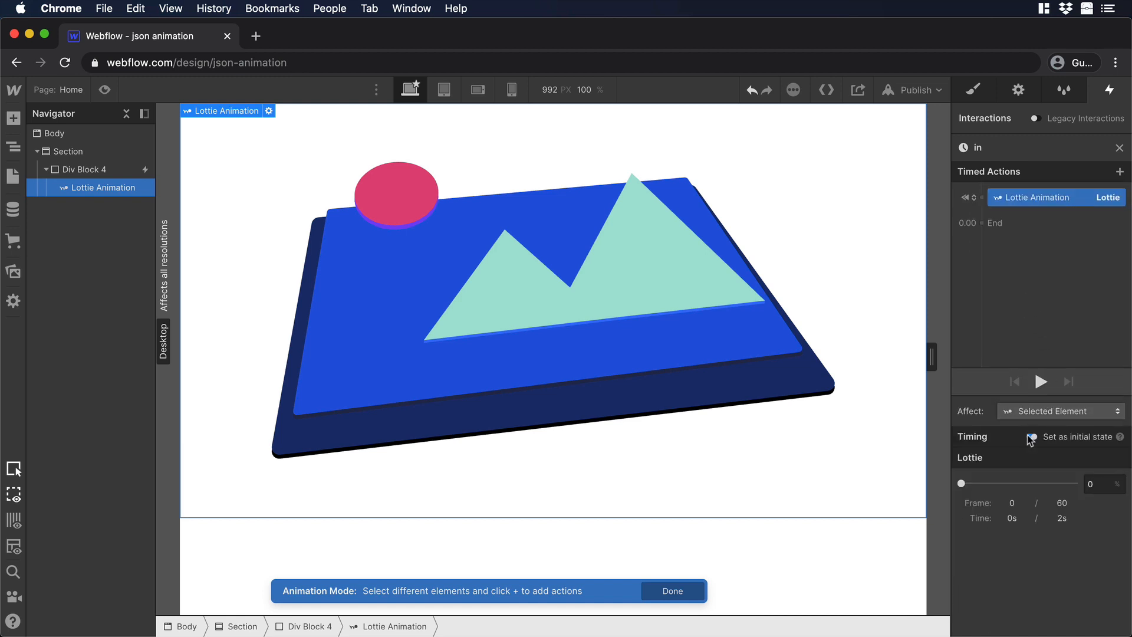
{"action": "left_click", "coordinate": [1034, 436]}
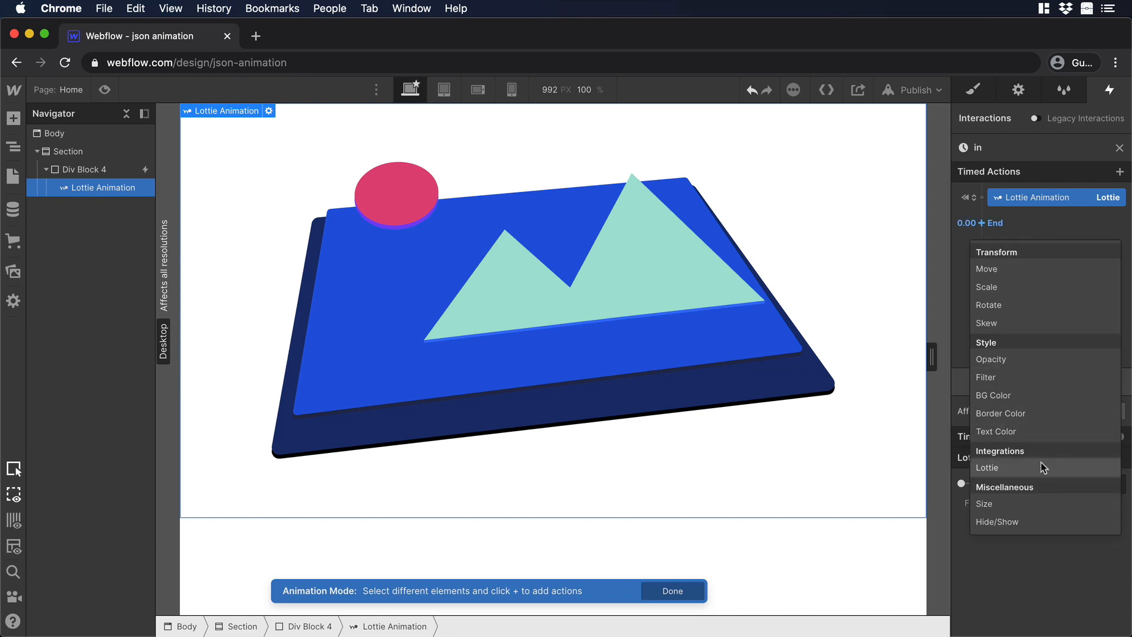
{"action": "left_click", "coordinate": [987, 467]}
{"action": "type", "text": "49"}
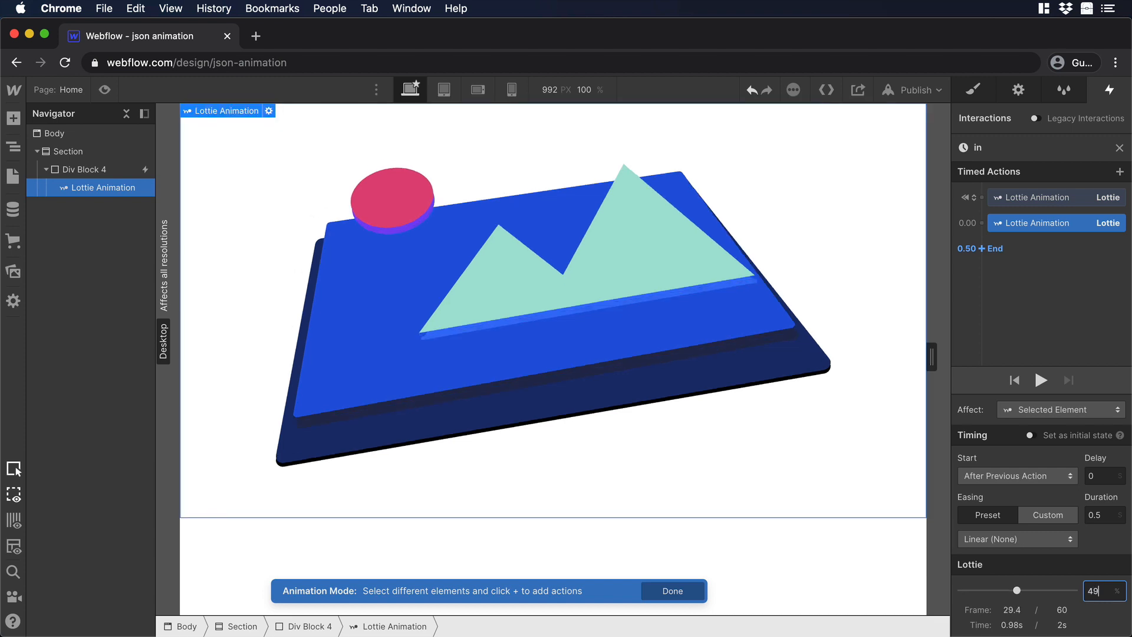
{"action": "left_click", "coordinate": [1099, 516]}
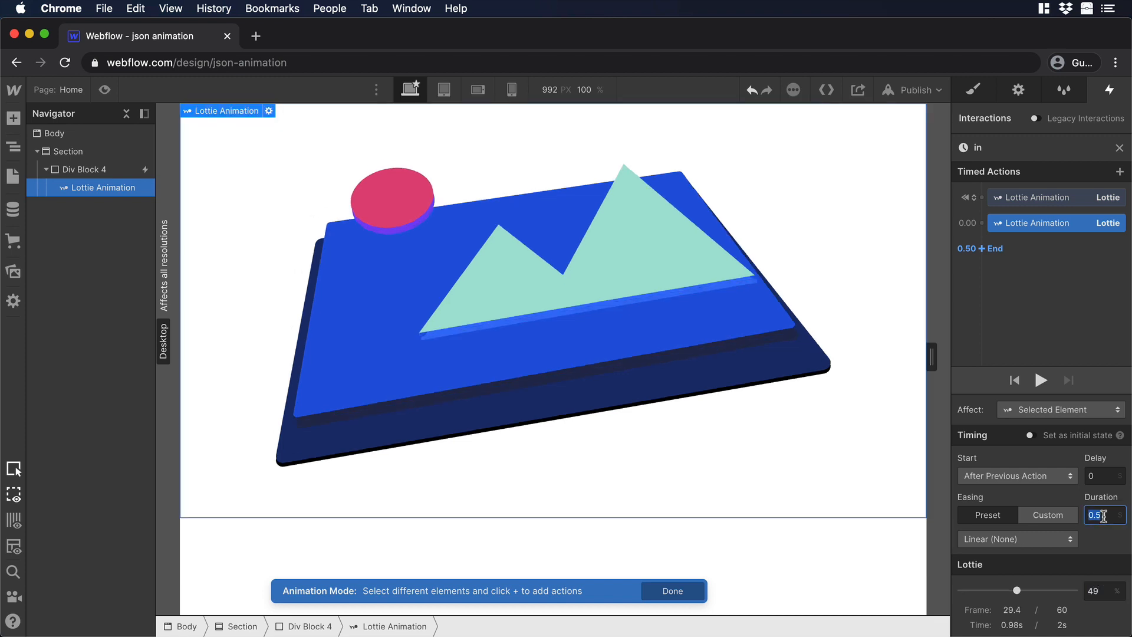
{"action": "type", "text": "1"}
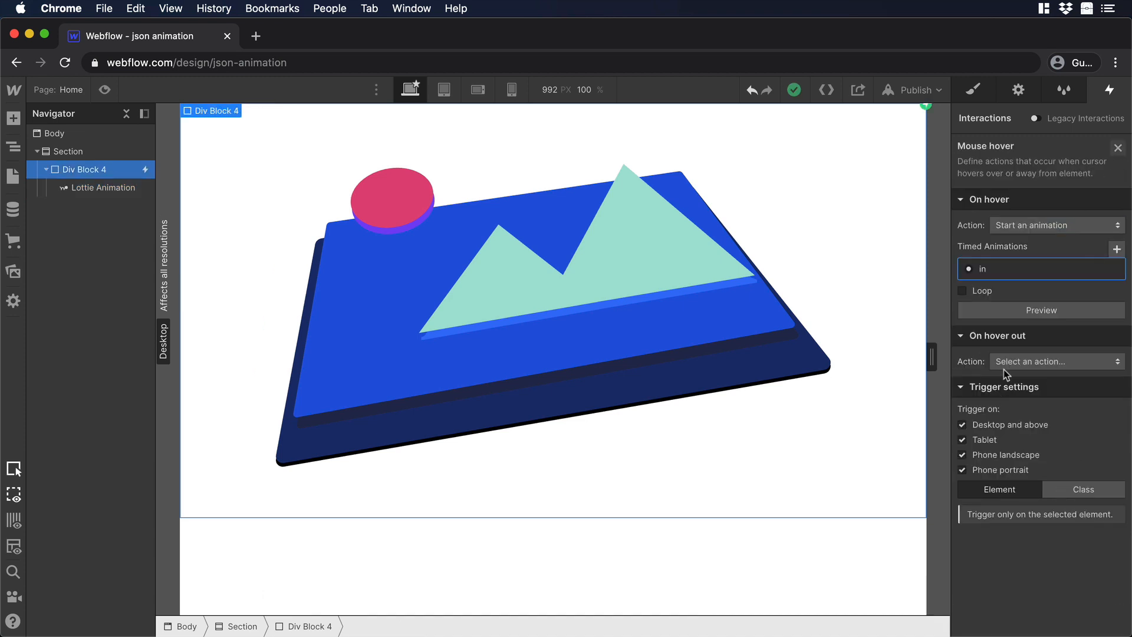
{"action": "mouse_move", "coordinate": [1008, 366]}
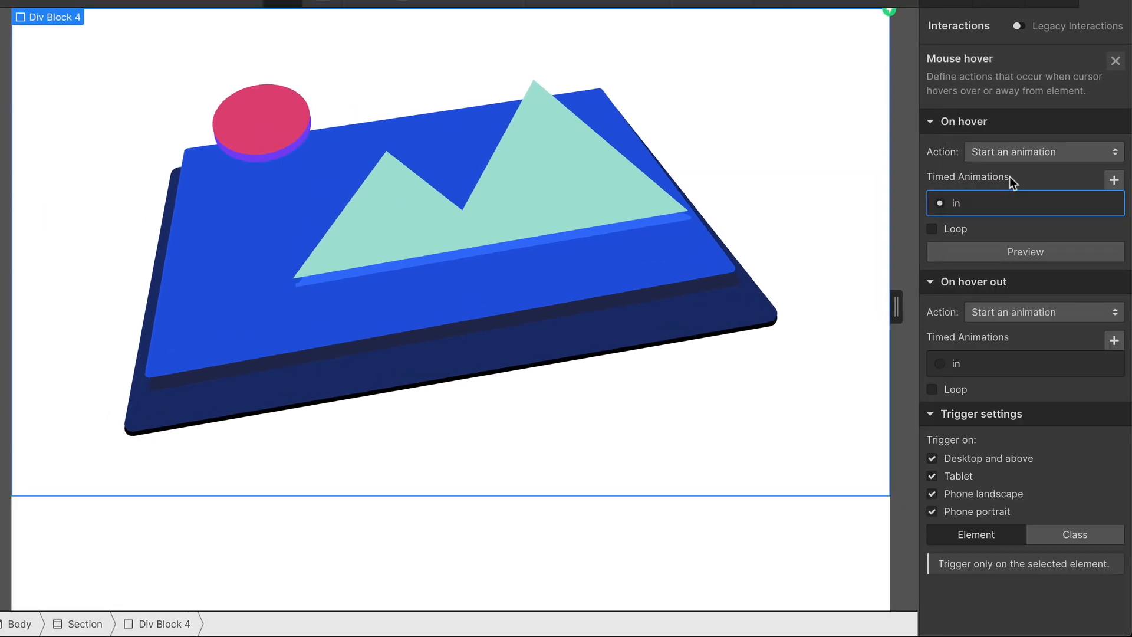
Create a new timed animation 'out' for hover-out targeting the Lottie element
{"action": "left_click", "coordinate": [1114, 179]}
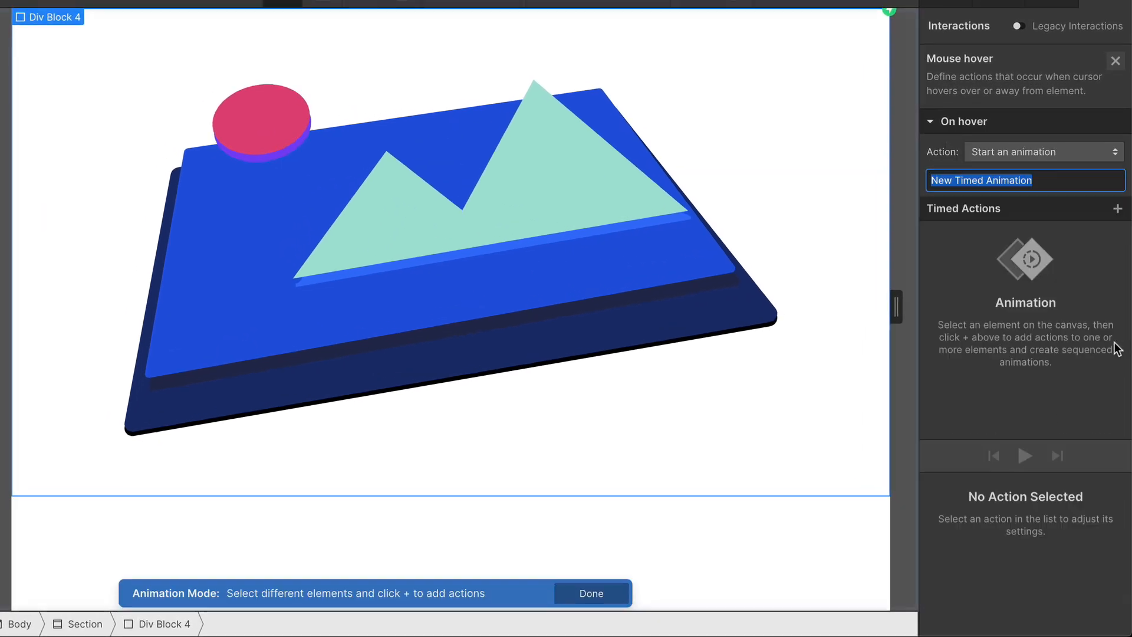
{"action": "type", "text": "out"}
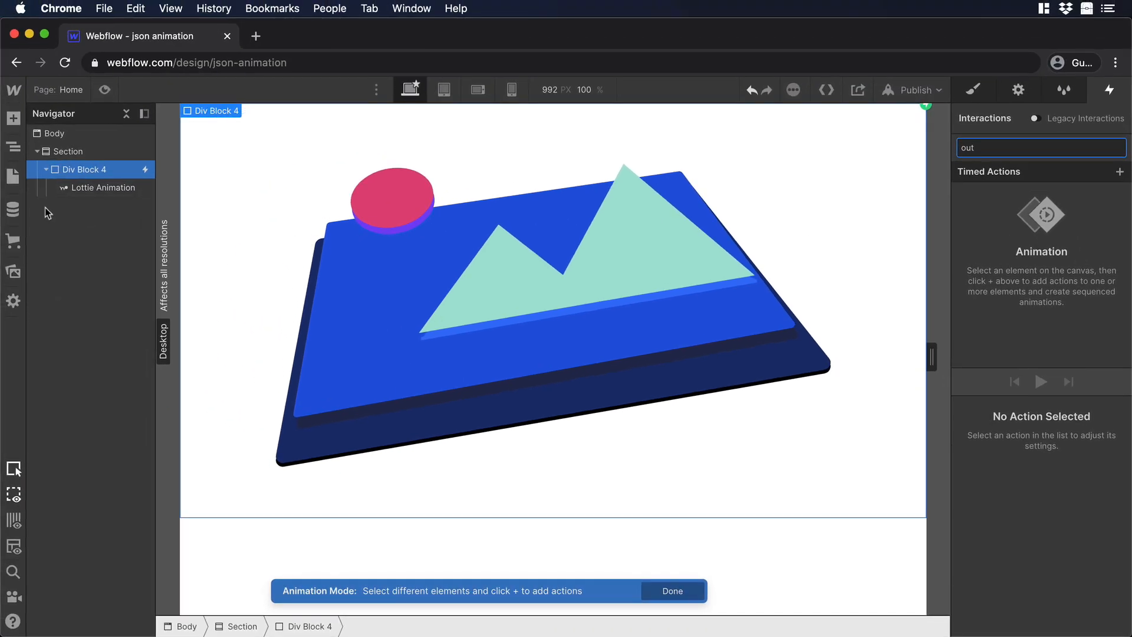
{"action": "left_click", "coordinate": [104, 188]}
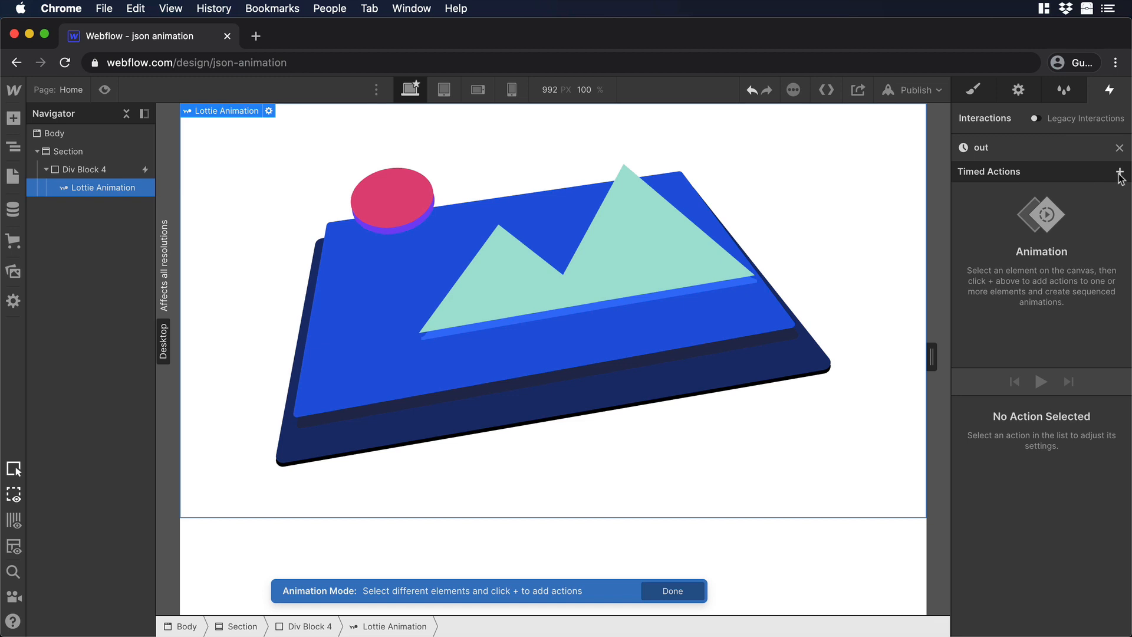
{"action": "left_click", "coordinate": [1120, 171]}
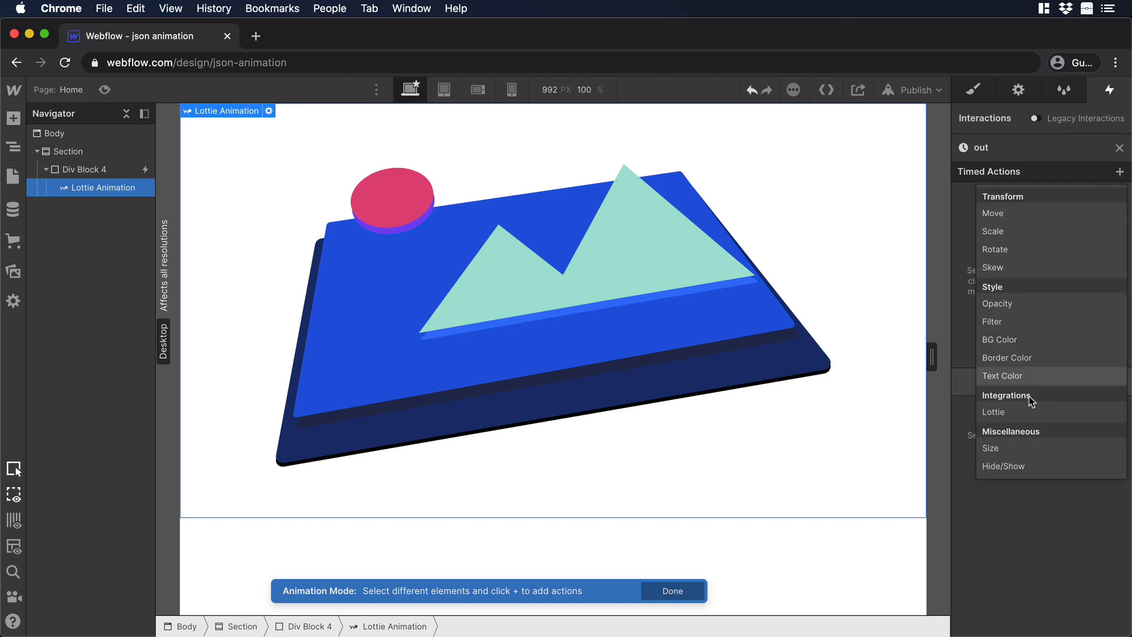
Add a Lottie action at 49% as initial state with duration 0 and a return to 0% with duration 1
{"action": "left_click", "coordinate": [993, 411]}
{"action": "type", "text": "49"}
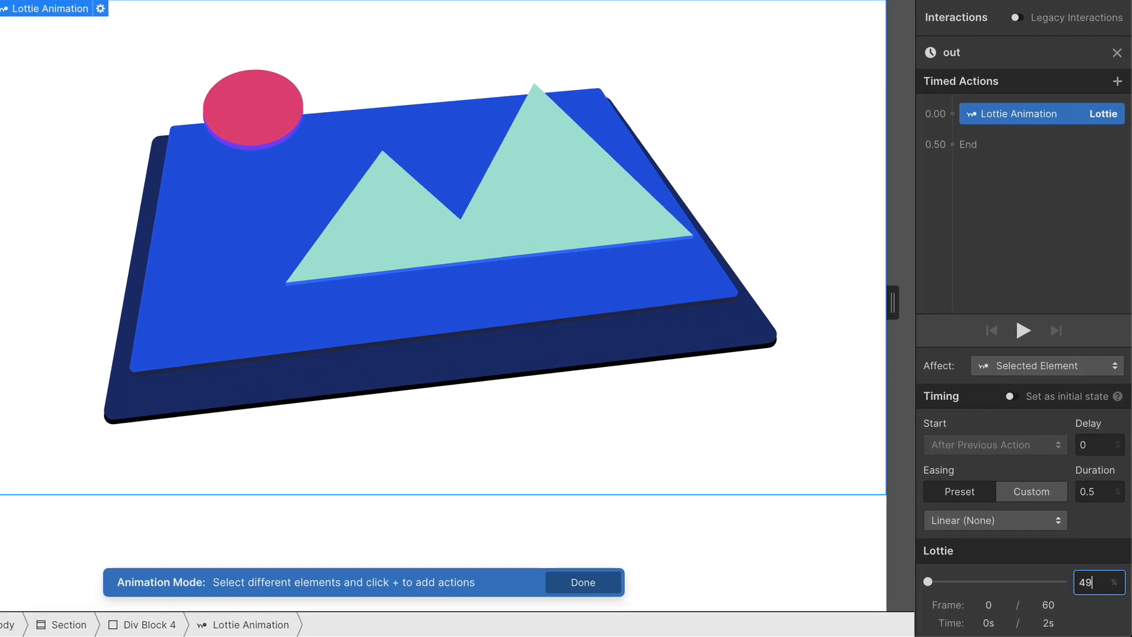
{"action": "left_click", "coordinate": [1096, 491]}
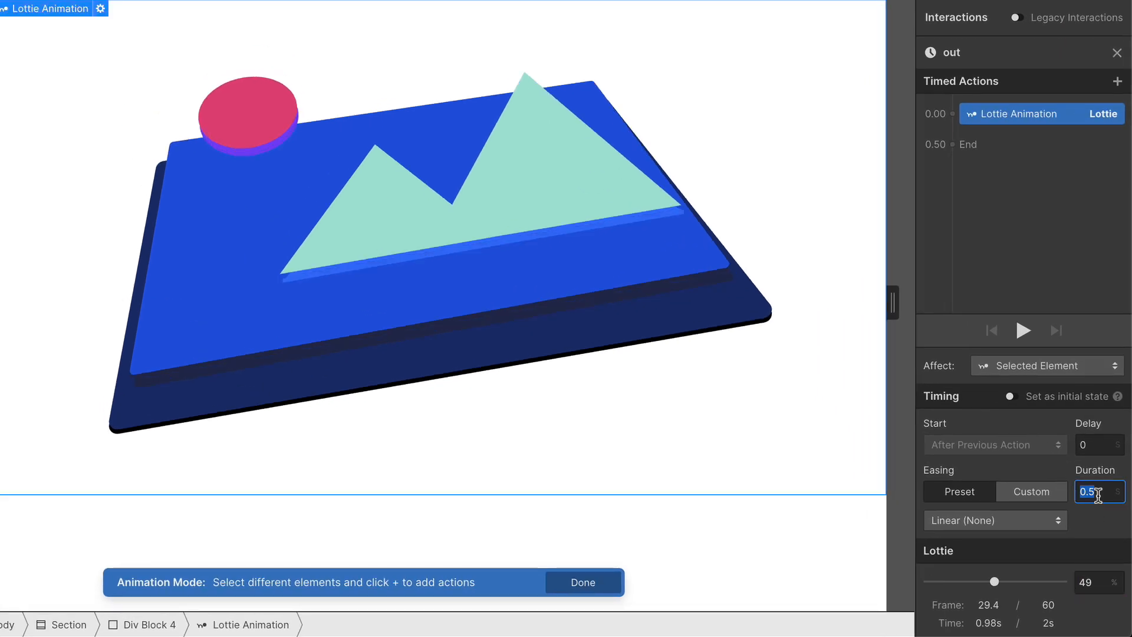
{"action": "type", "text": "0"}
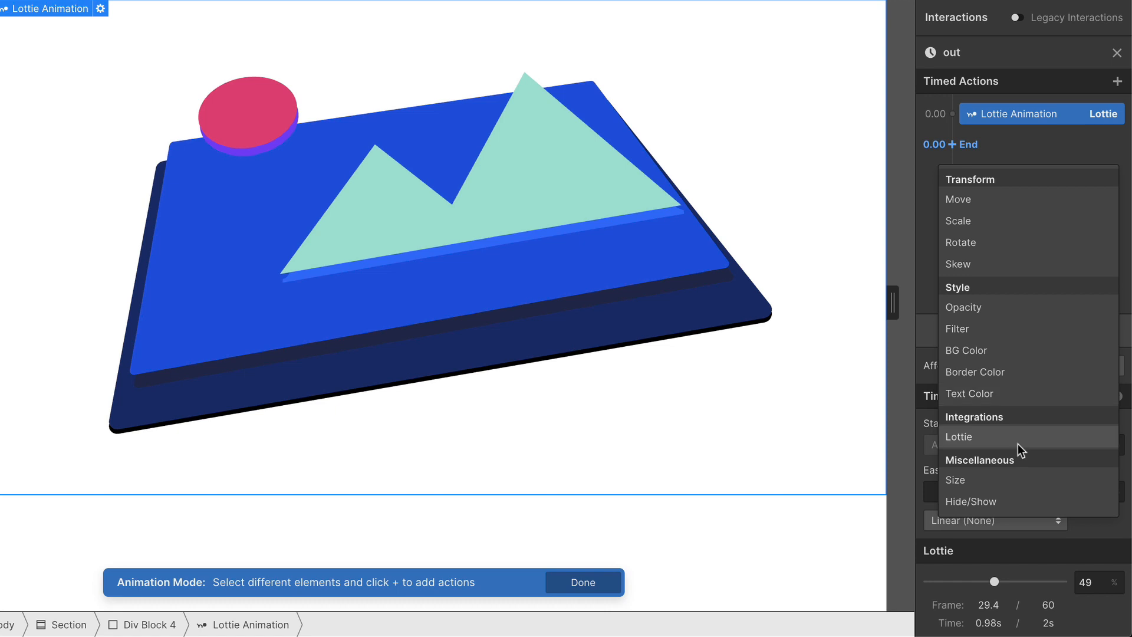
{"action": "left_click", "coordinate": [960, 436]}
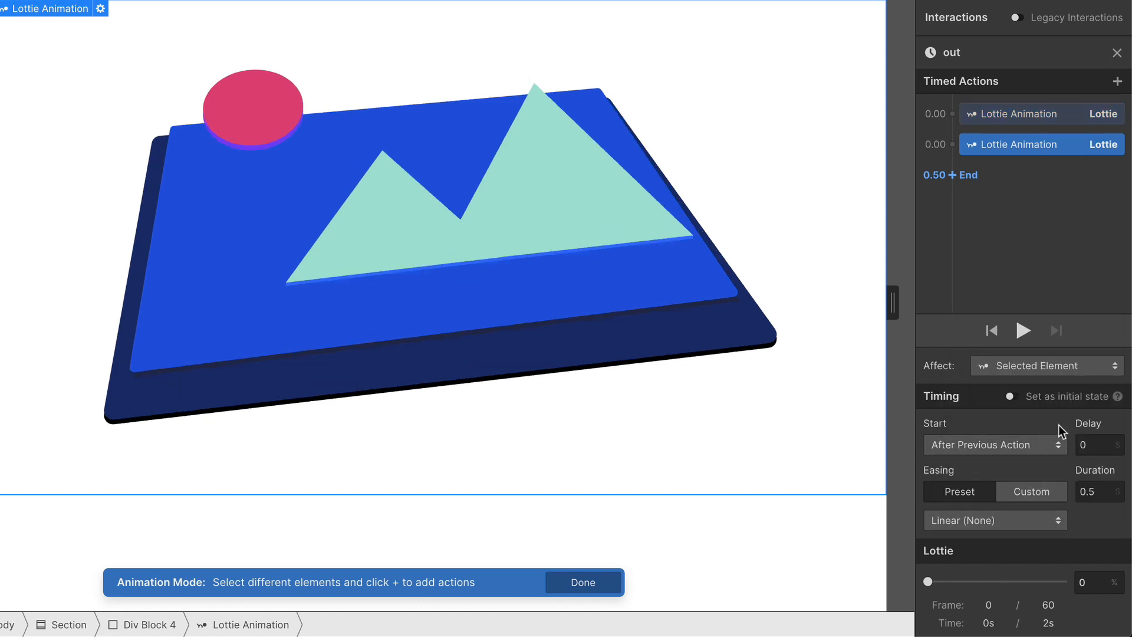
{"action": "type", "text": "1"}
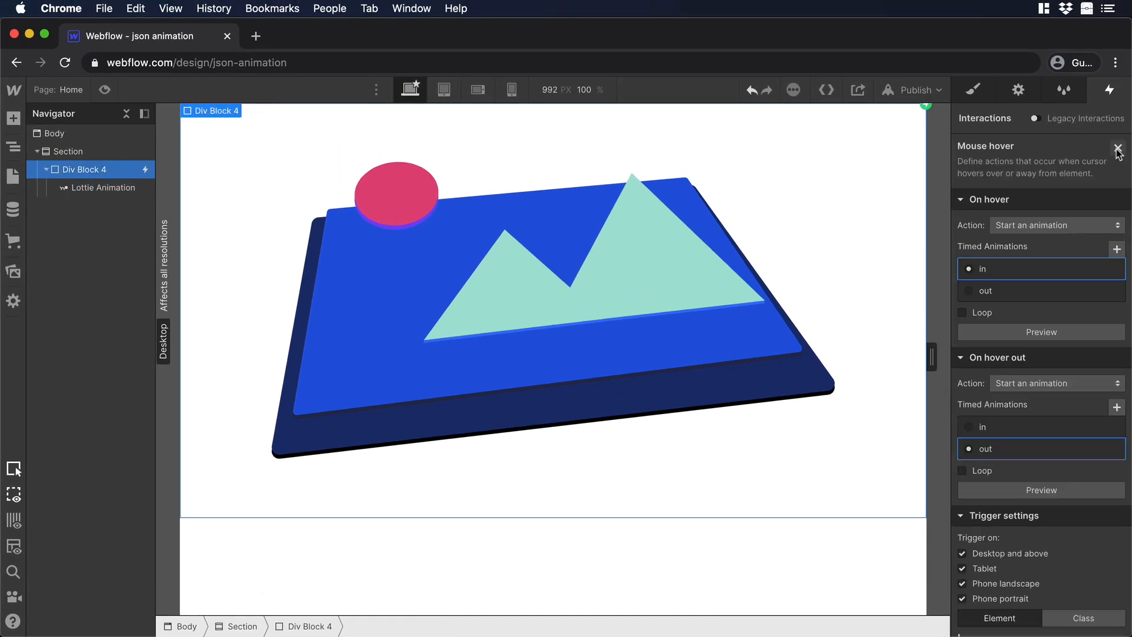
Close the Mouse hover panel so the overview lists the trigger with its in and out animations
{"action": "left_click", "coordinate": [1118, 150]}
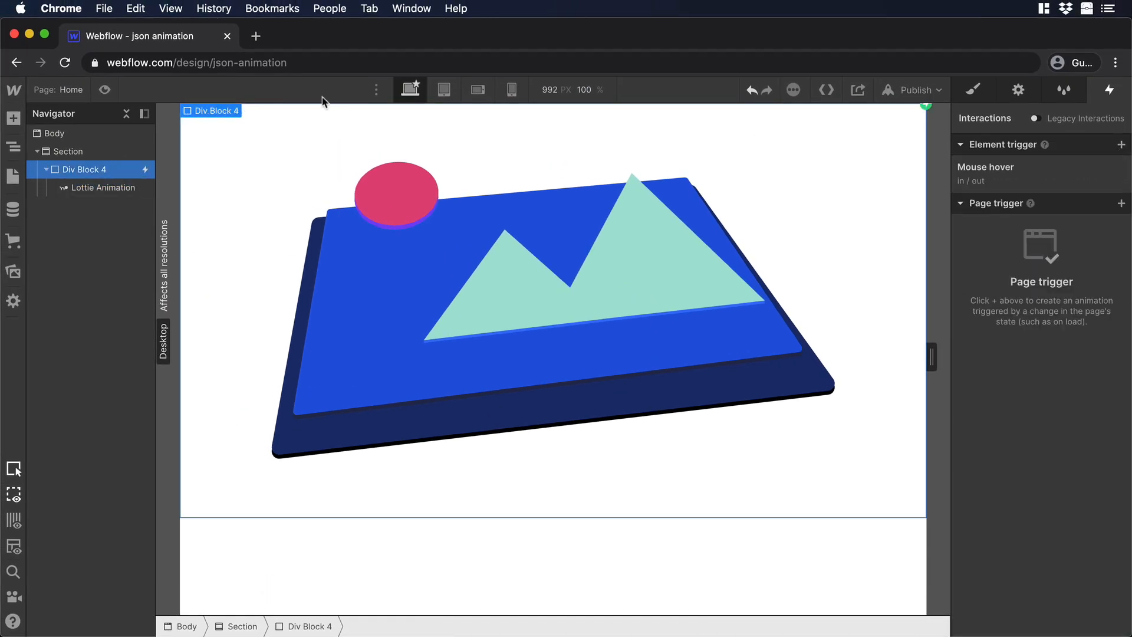